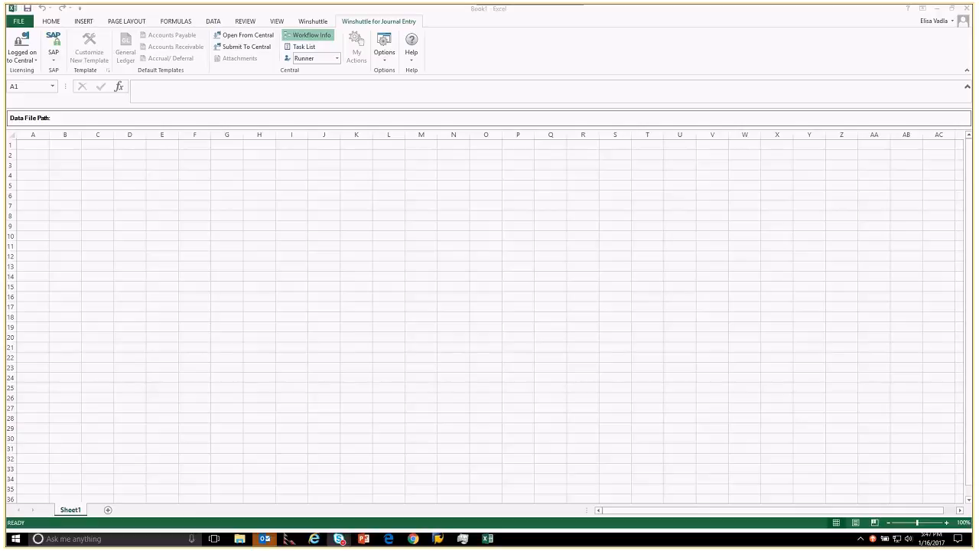
mouse_move(50, 78)
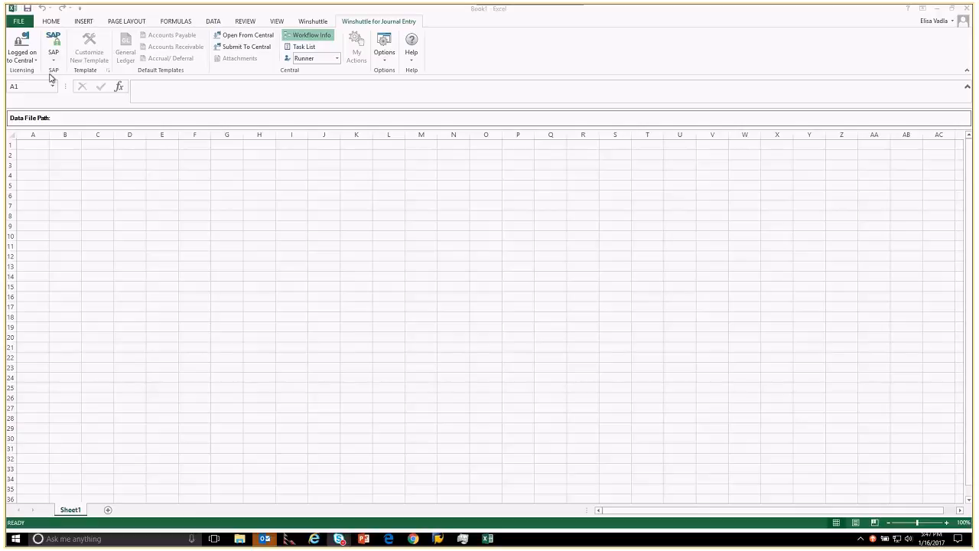
- Open the FB50test.xlsx template from Central's JEDataTemplates folder
click(22, 56)
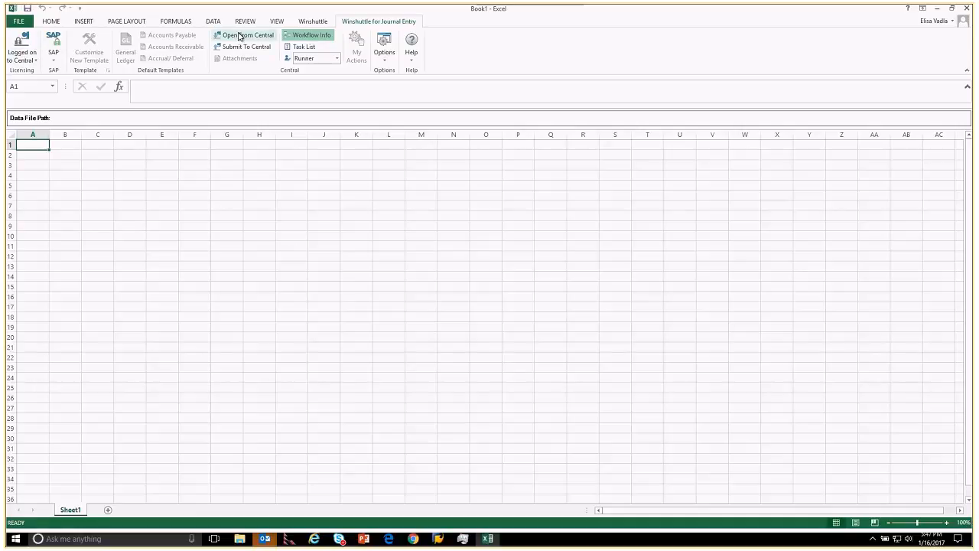
click(244, 35)
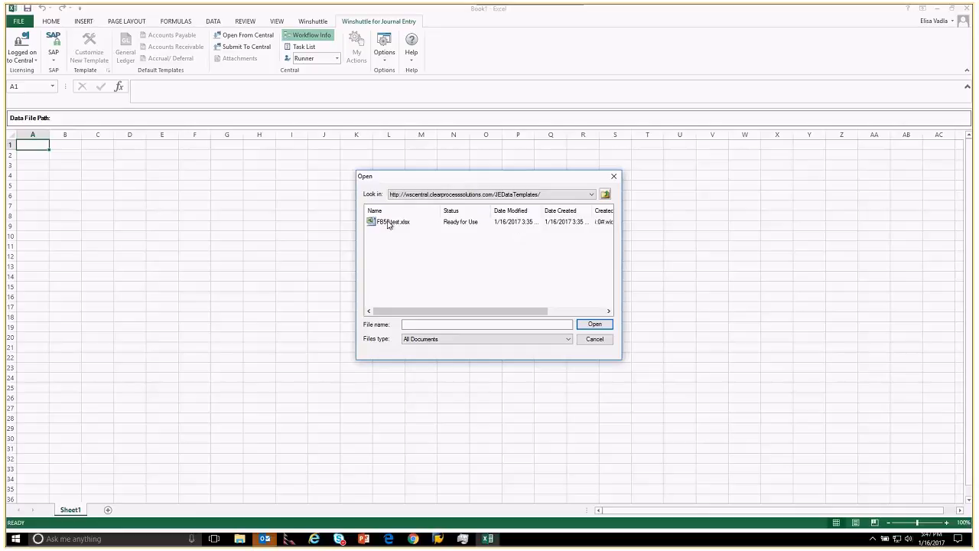
mouse_move(406, 228)
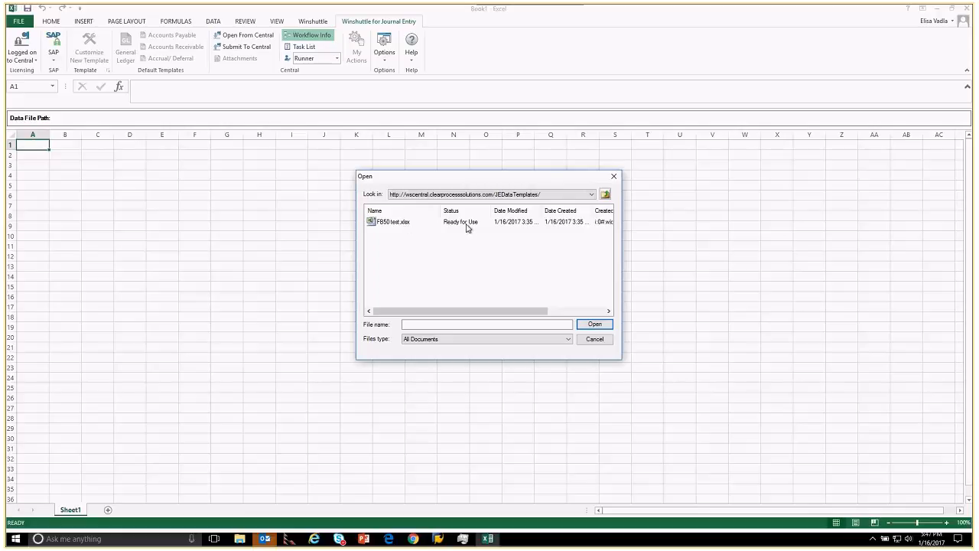
click(393, 222)
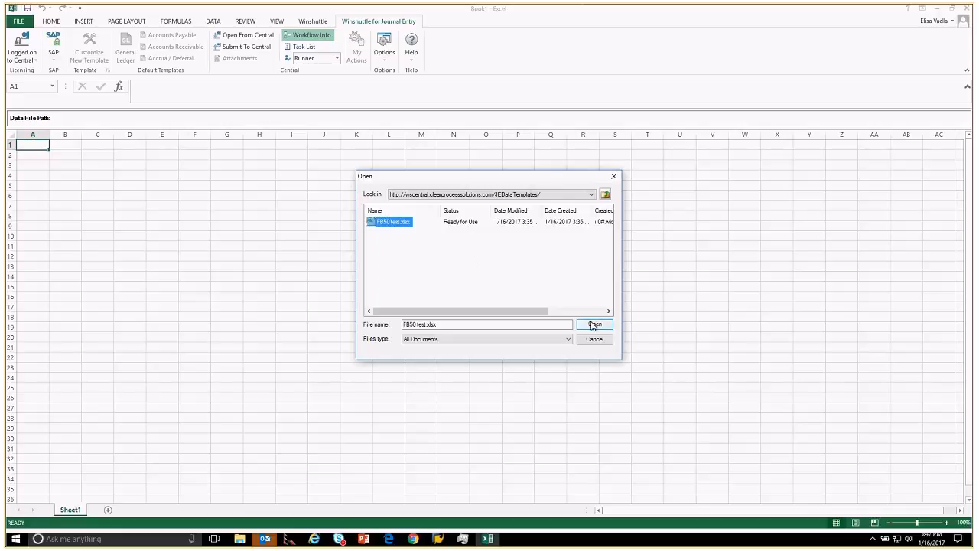
click(595, 325)
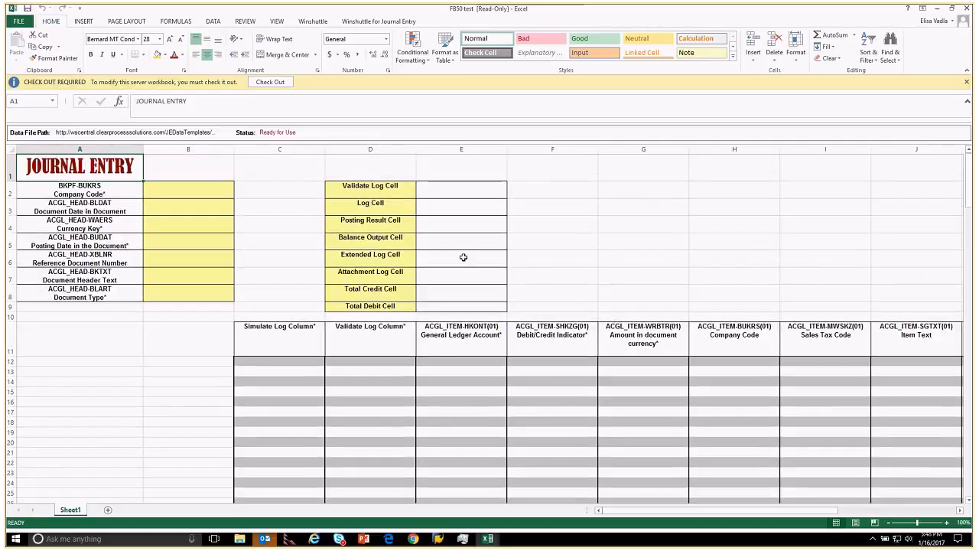
- Enter company code 1000, document date 01/16/2016, currency EUR and posting date 01/16/2011
click(279, 149)
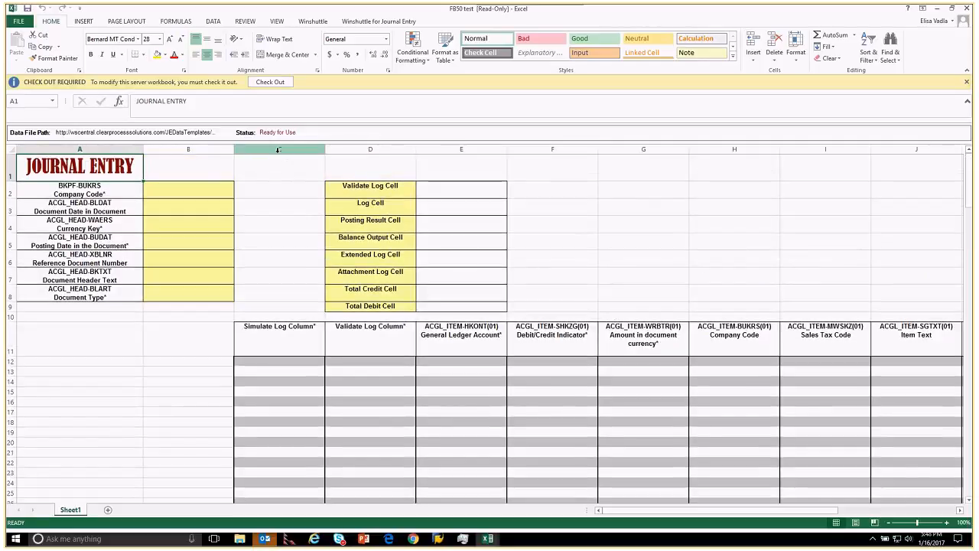
click(188, 193)
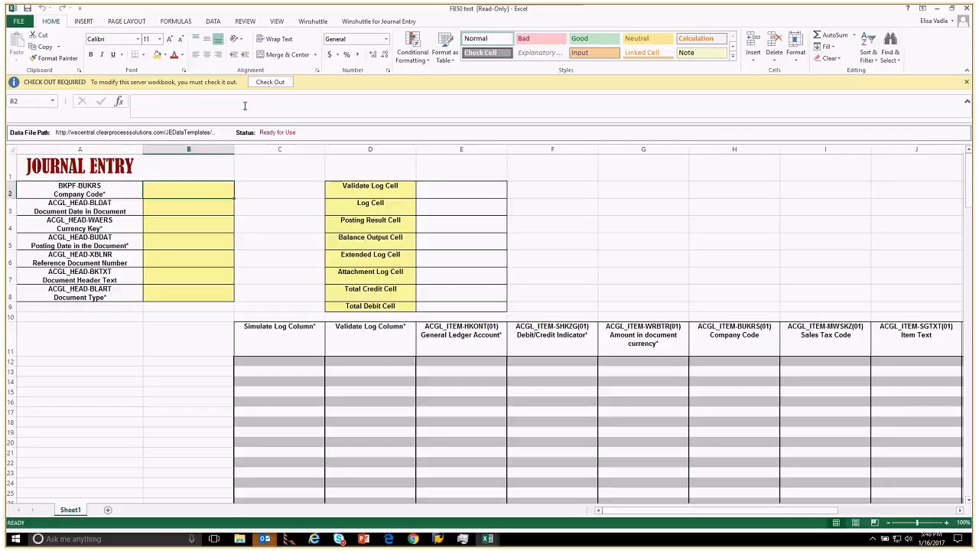
text(1000)
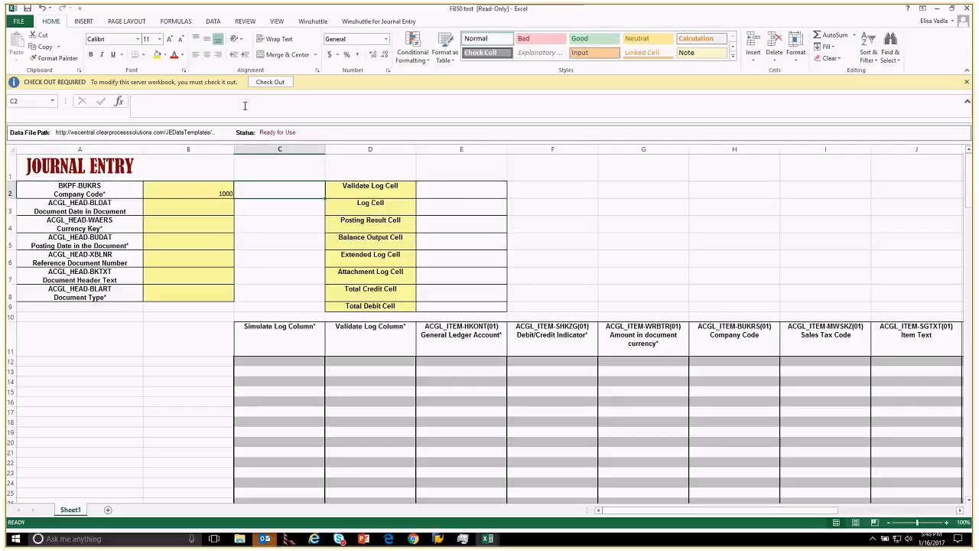
click(188, 209)
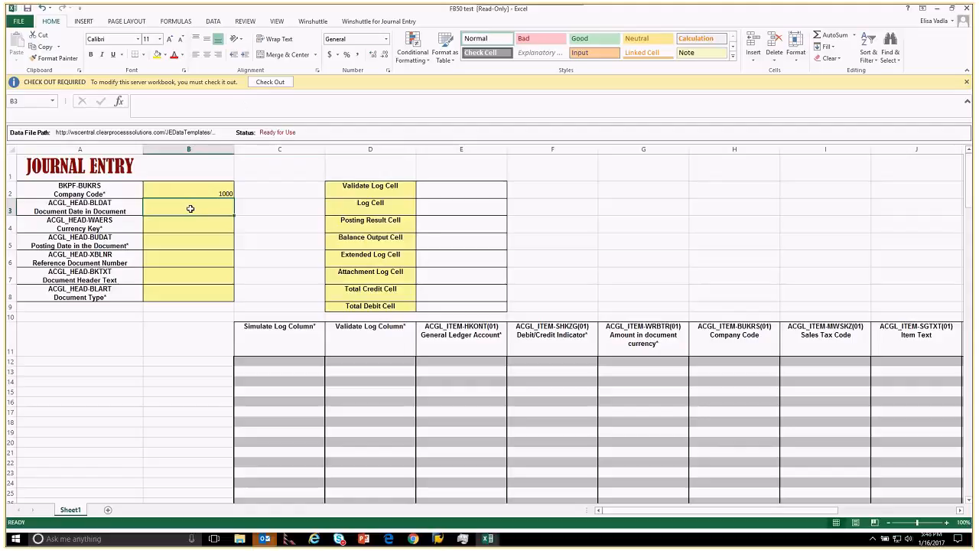
text(01)
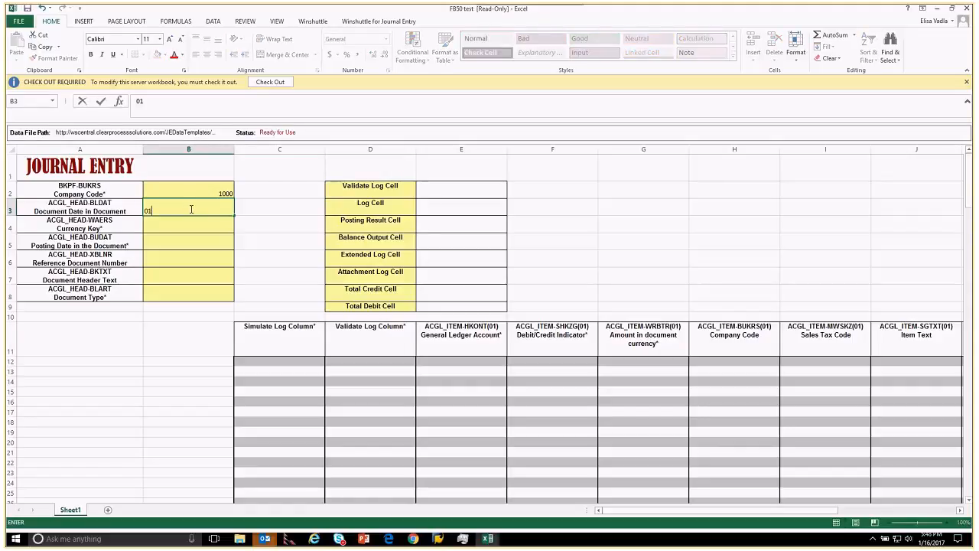
text(/2016)
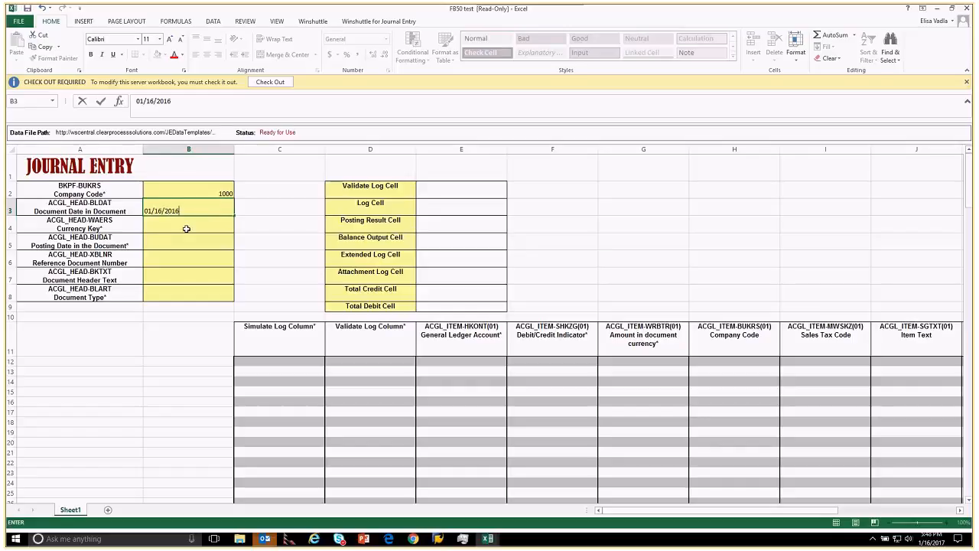
text(EUR)
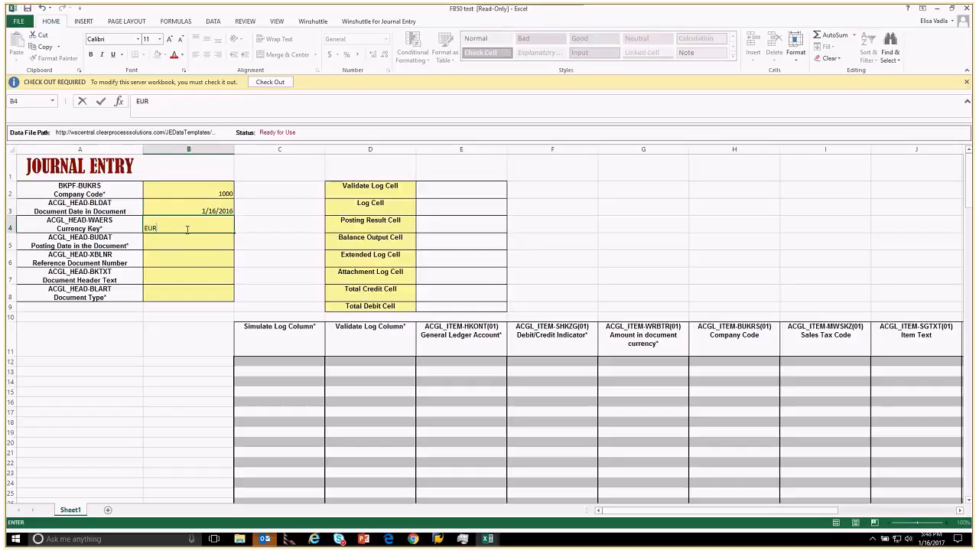
text(01/16/20)
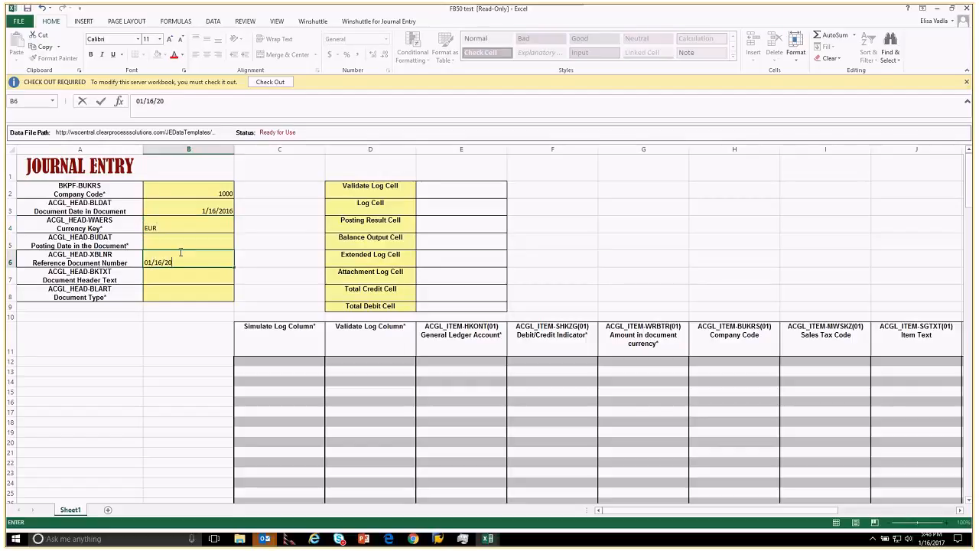
text(11)
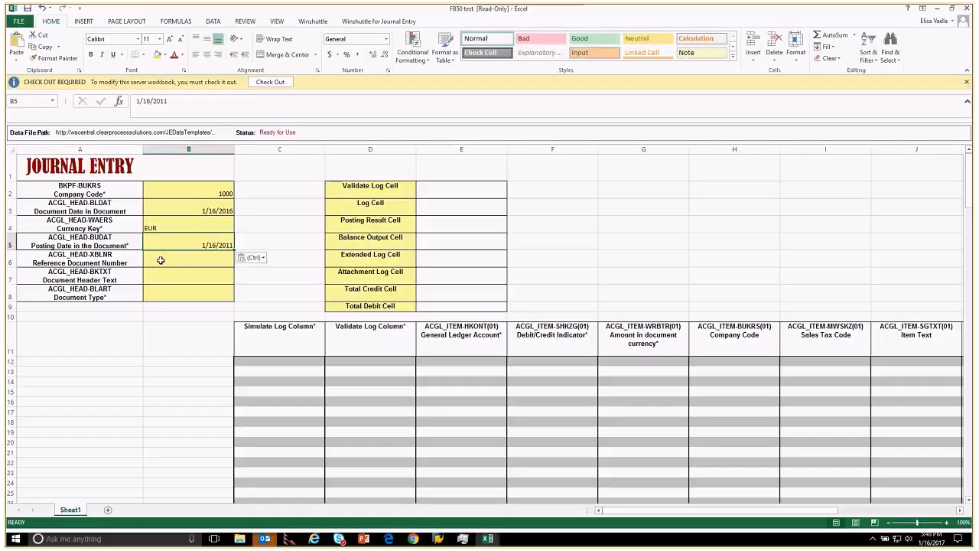
- Enter reference 'test', document type SA, and GL account 100000 on line one
click(188, 276)
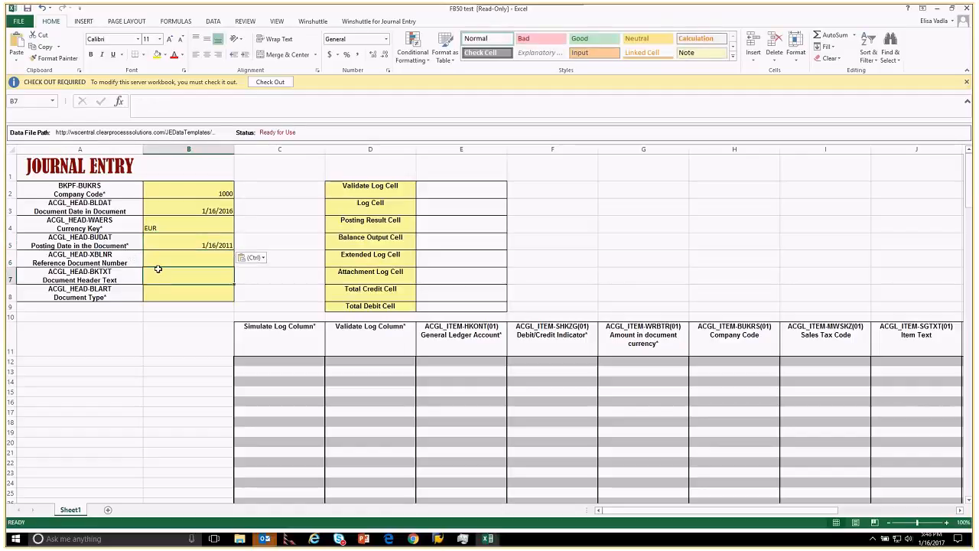
text(test)
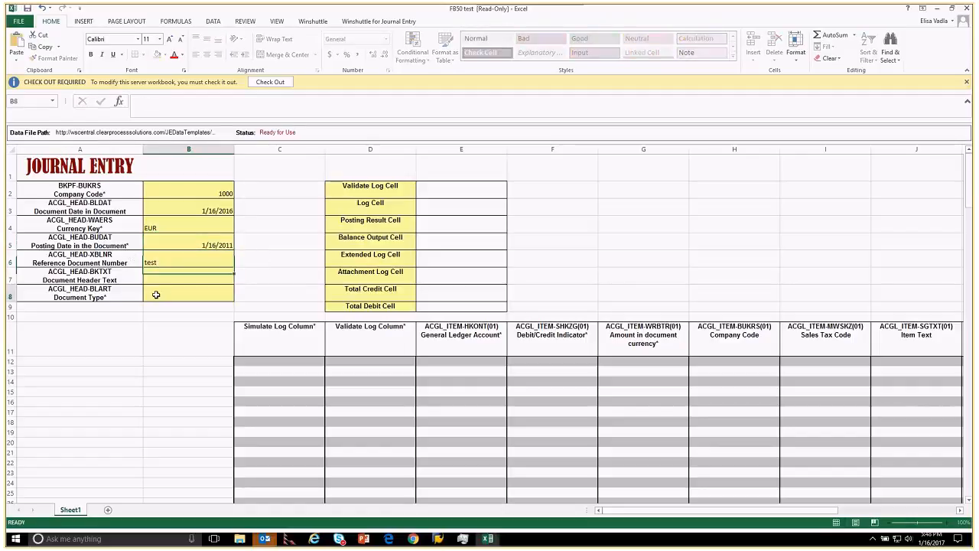
text(SA)
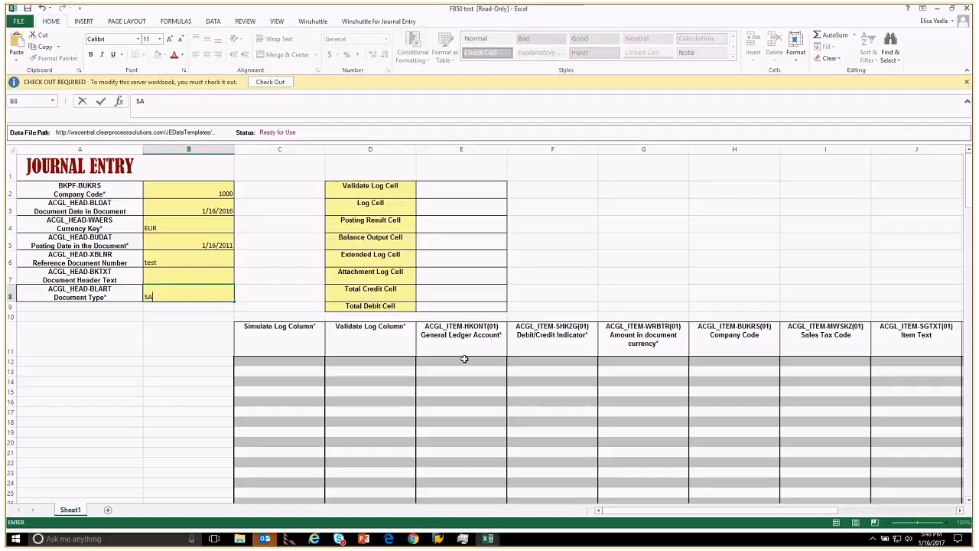
text(100000)
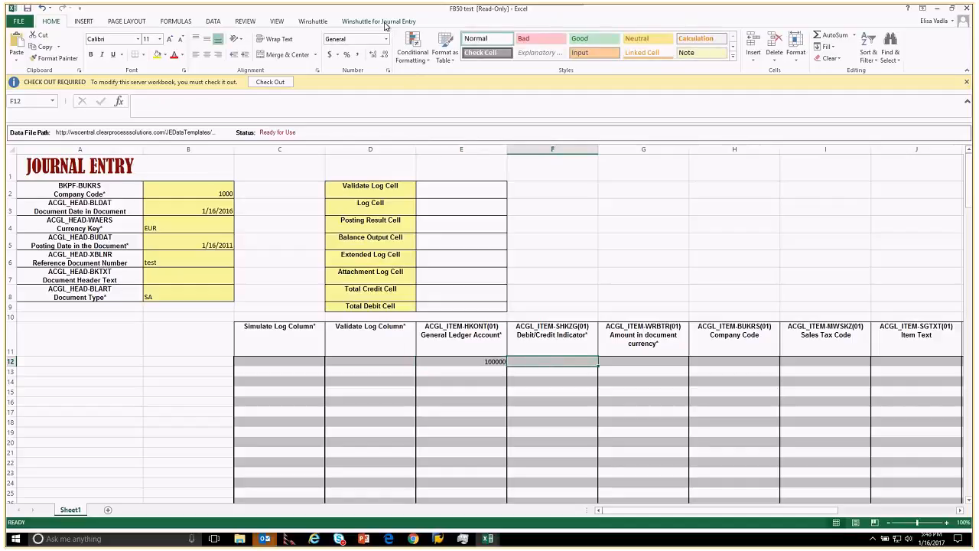
- Give line one debit indicator S, amount 100, and company code 1000 via value lookups
click(378, 21)
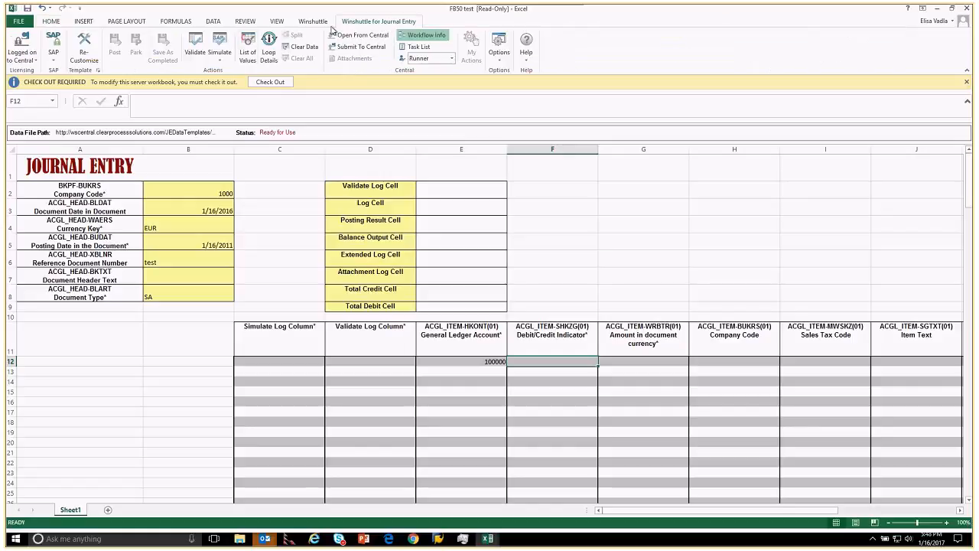
click(247, 44)
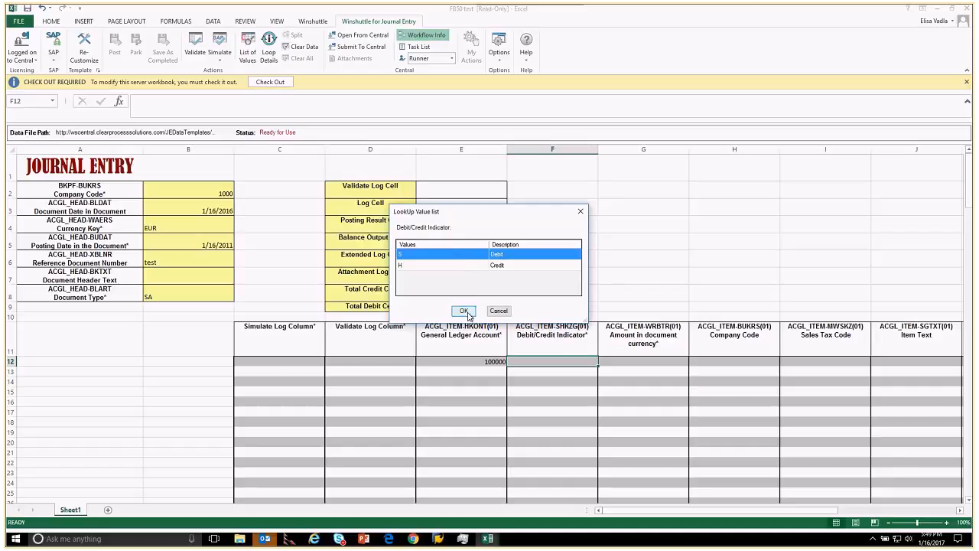
click(464, 310)
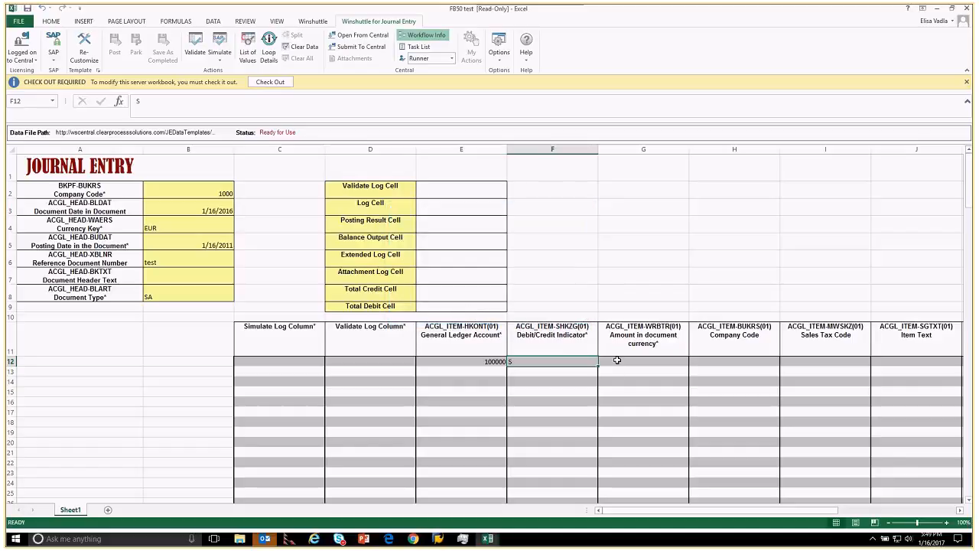
text(100)
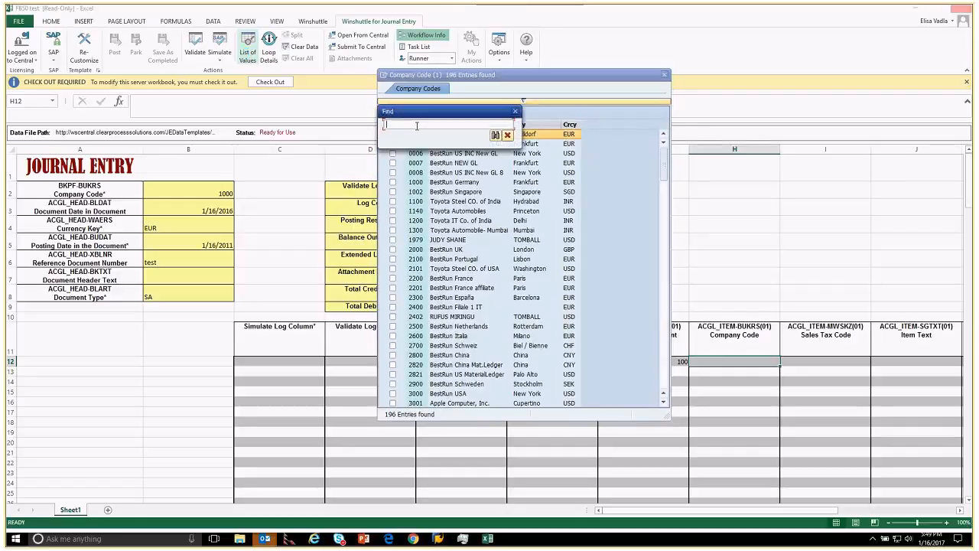
text(1000)
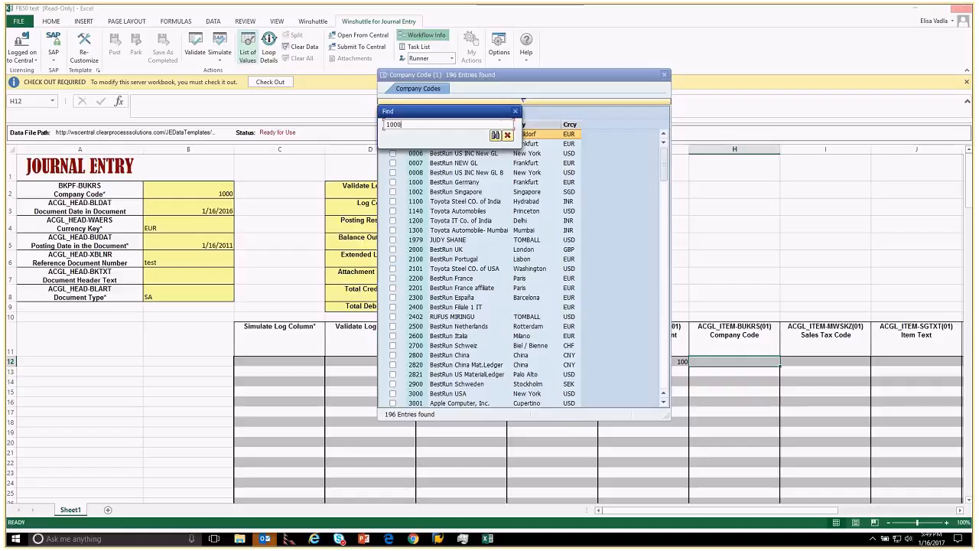
click(495, 134)
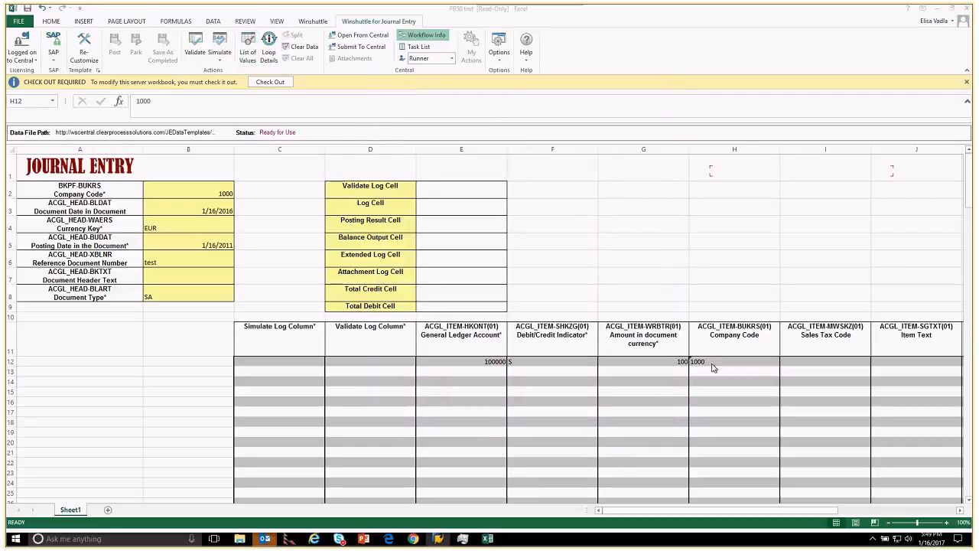
- Add line two with GL account 100000, credit indicator H, amount 100, company 1000
click(733, 361)
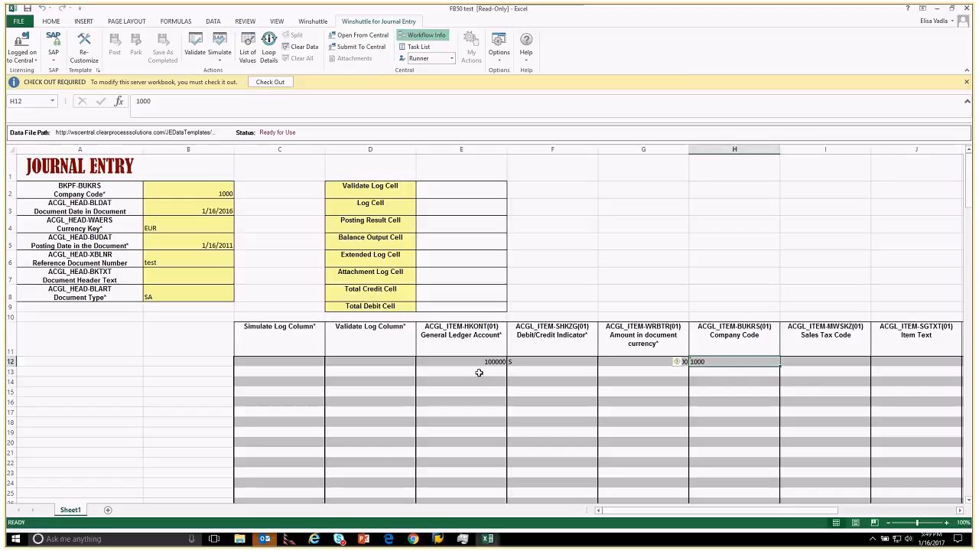
text(100000)
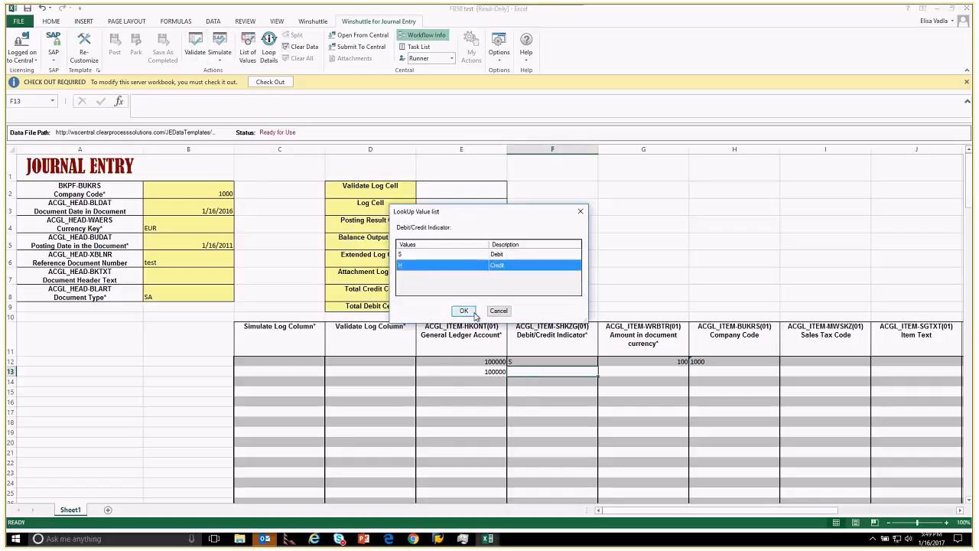
click(463, 311)
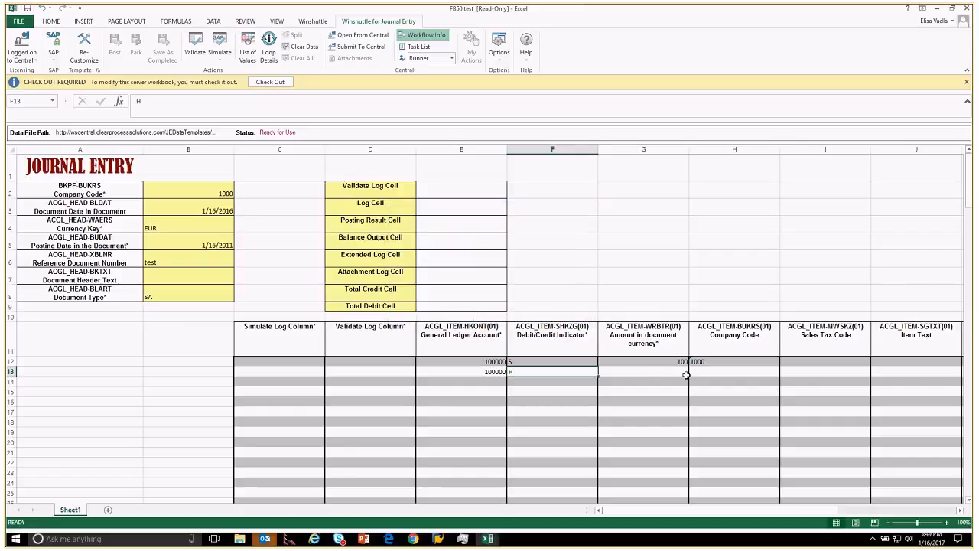
text(100)
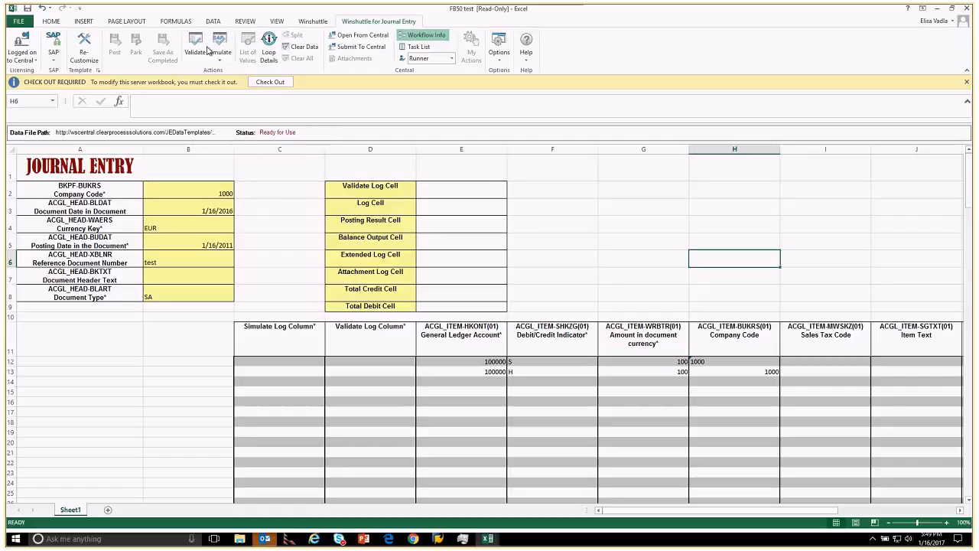
- Validate the entry and save the workbook locally as 'FB50 test5'
click(195, 46)
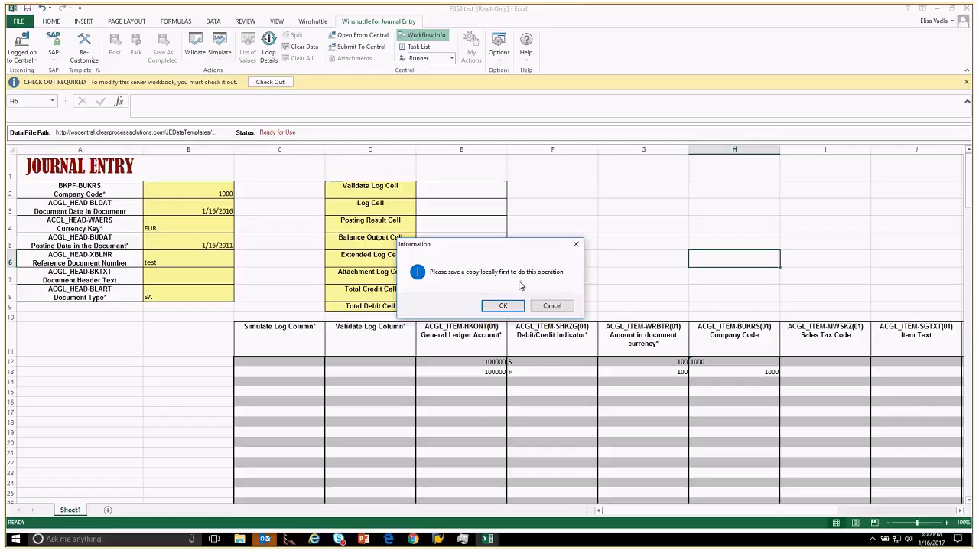
click(503, 306)
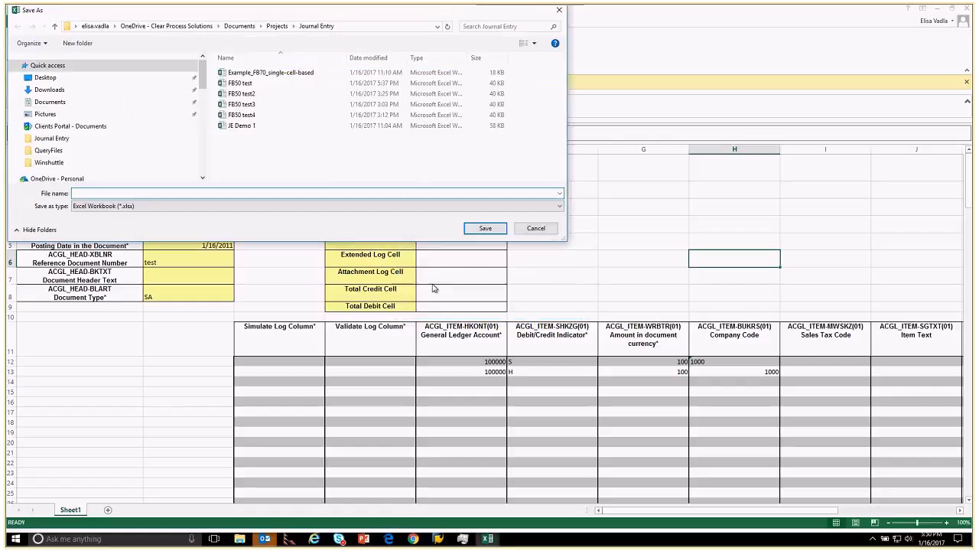
click(242, 115)
text(FB50 test5)
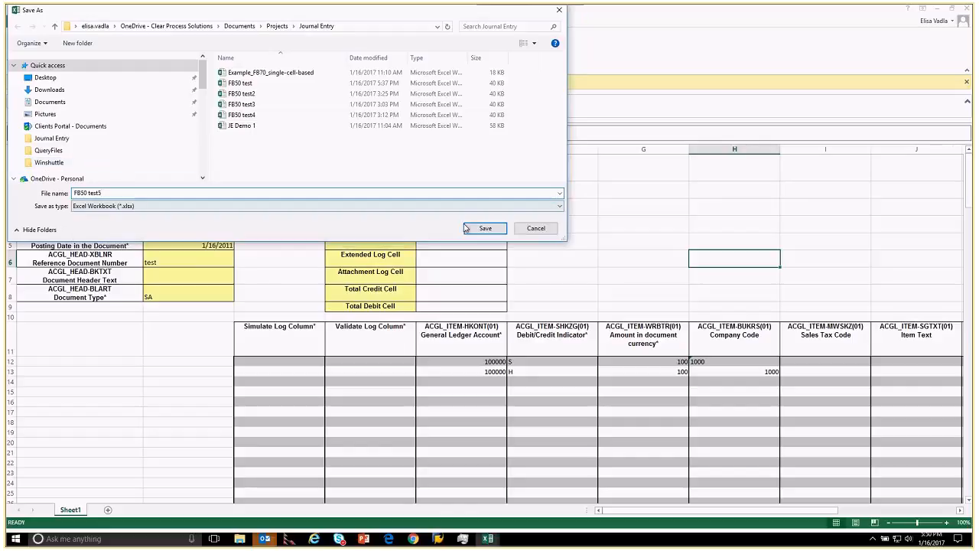
click(484, 228)
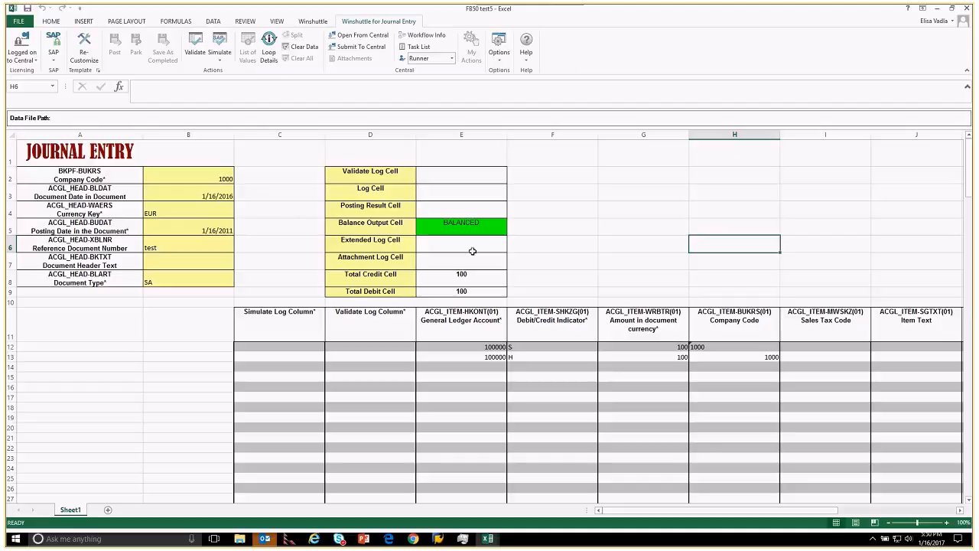
mouse_move(752, 431)
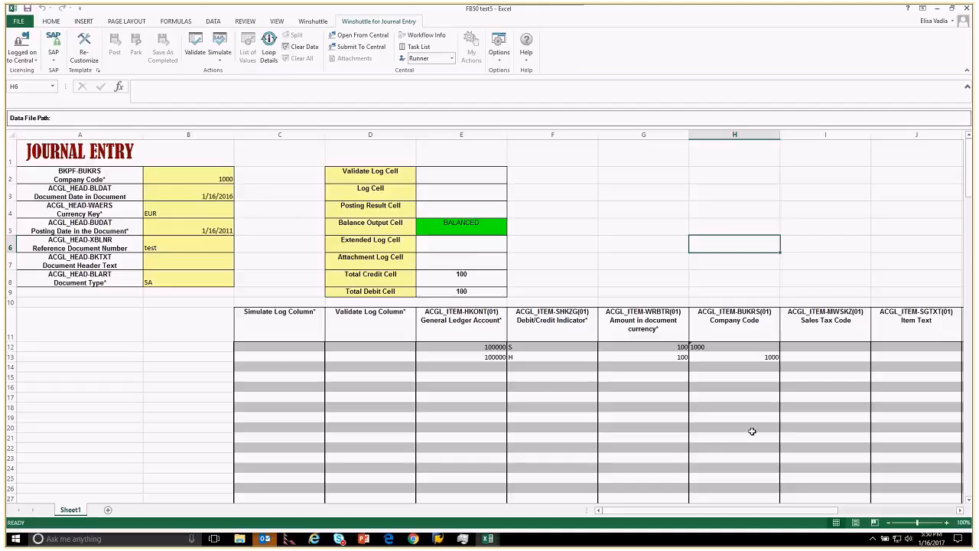
mouse_move(564, 337)
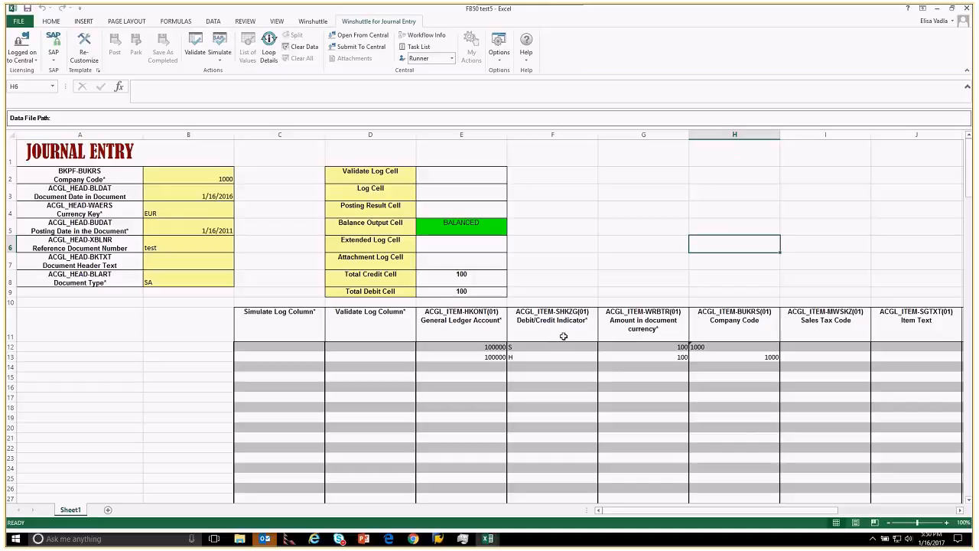
mouse_move(439, 231)
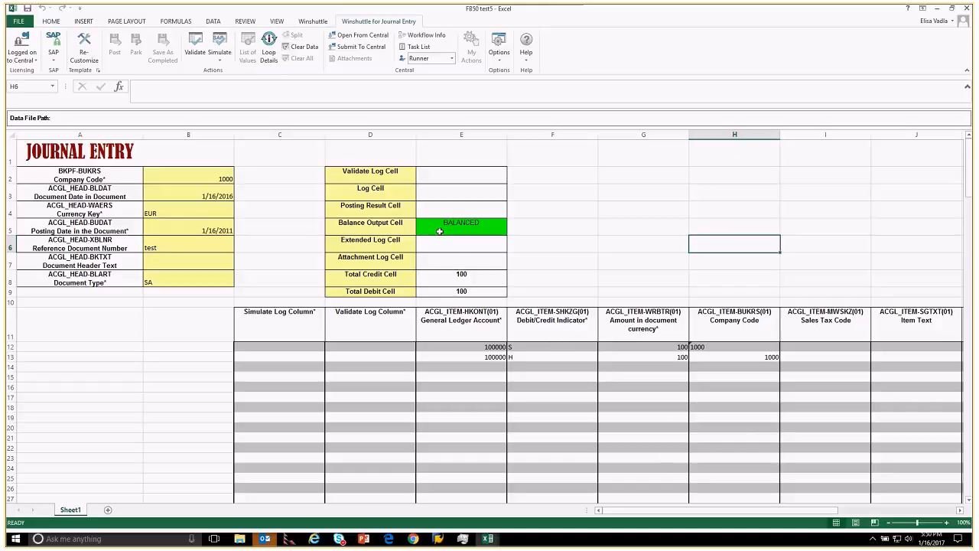
mouse_move(440, 229)
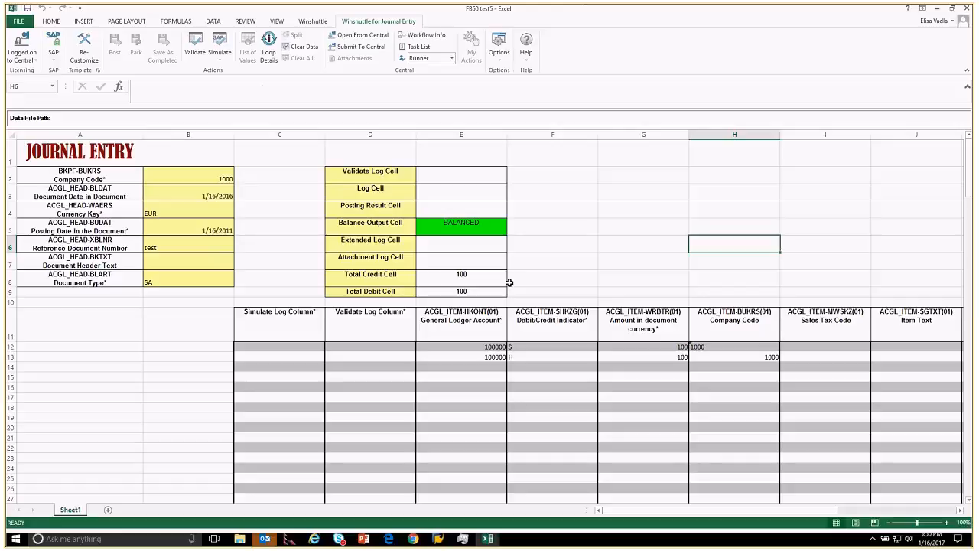
mouse_move(303, 162)
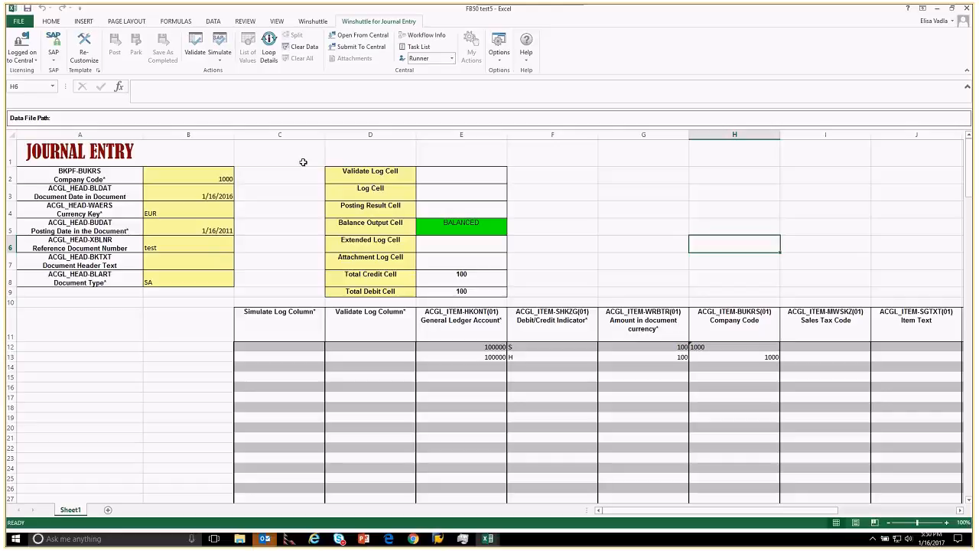
mouse_move(390, 282)
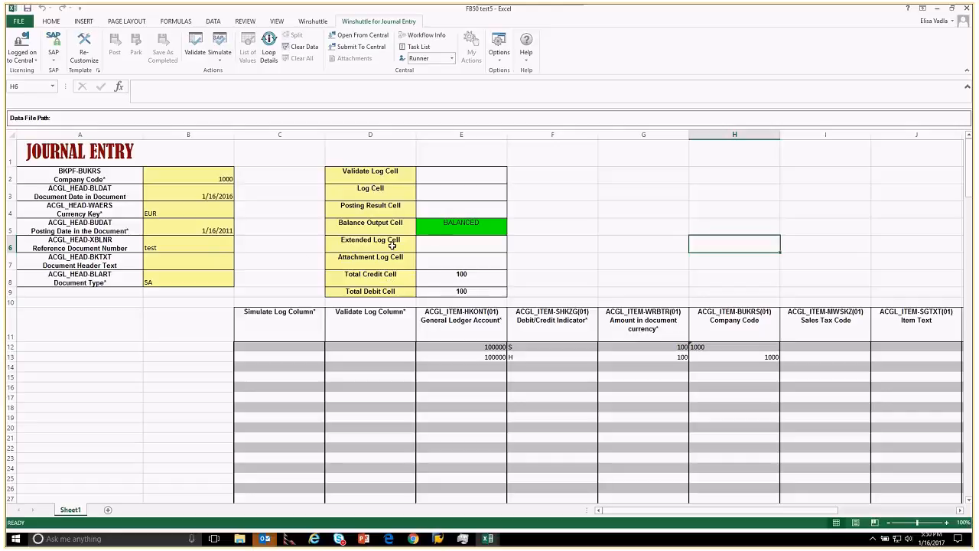
- Run a posting simulation so both FB50 test5 lines report Success
click(220, 44)
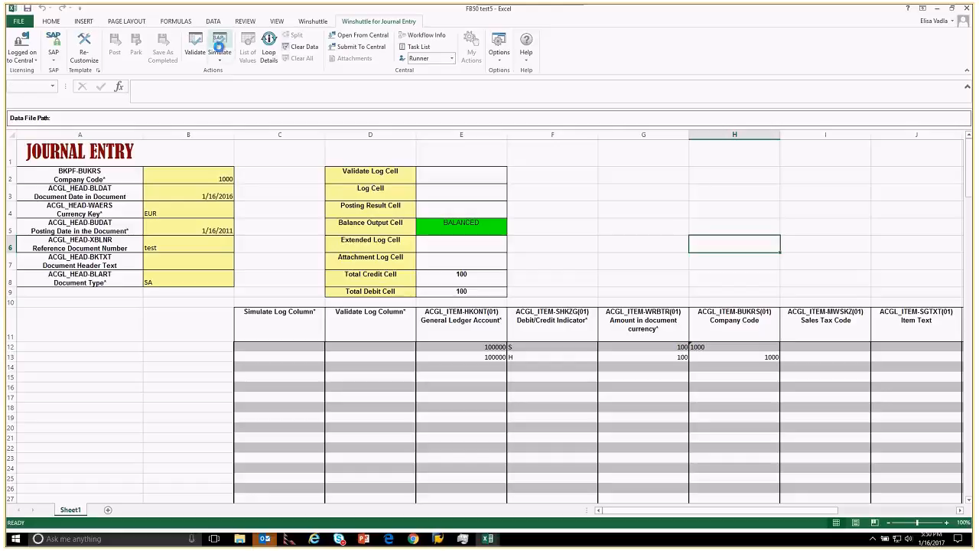
click(195, 42)
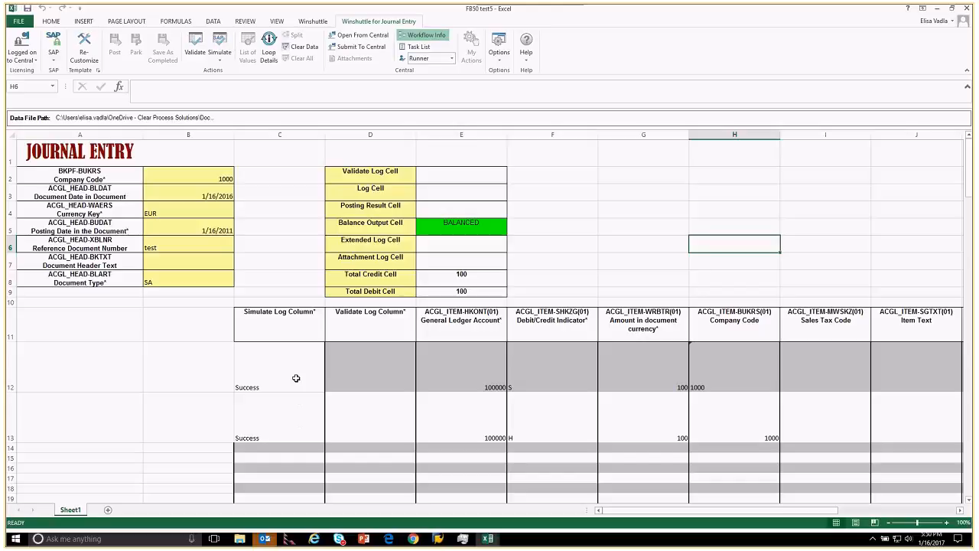
mouse_move(290, 387)
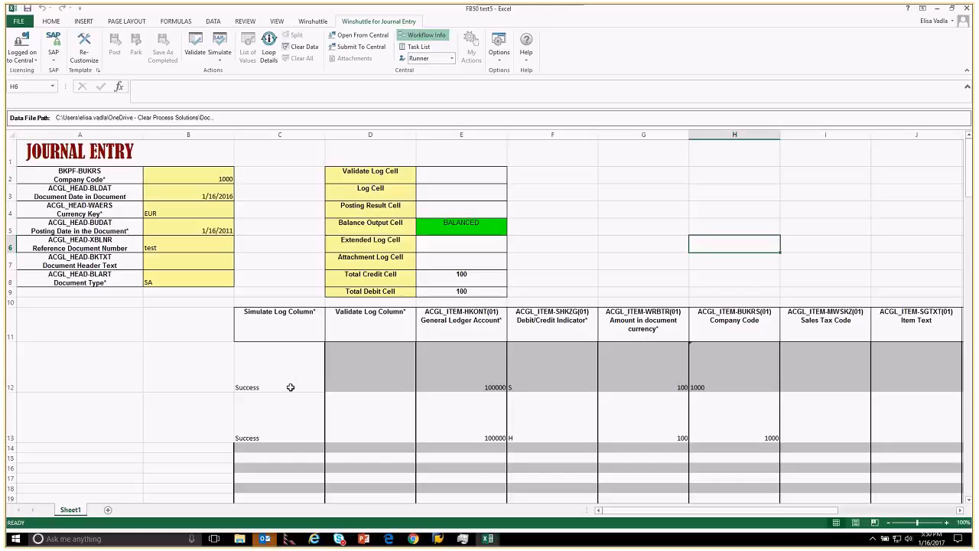
mouse_move(291, 389)
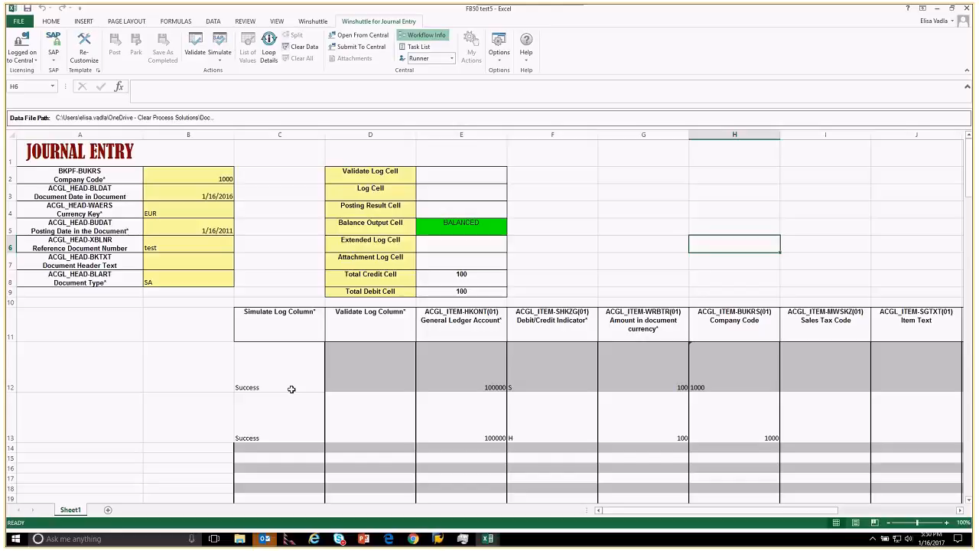
mouse_move(291, 409)
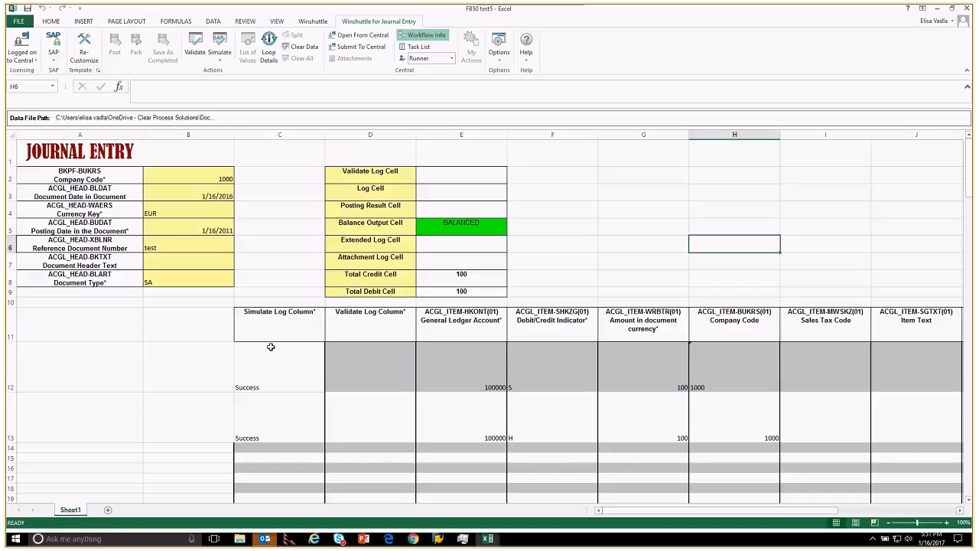
mouse_move(273, 346)
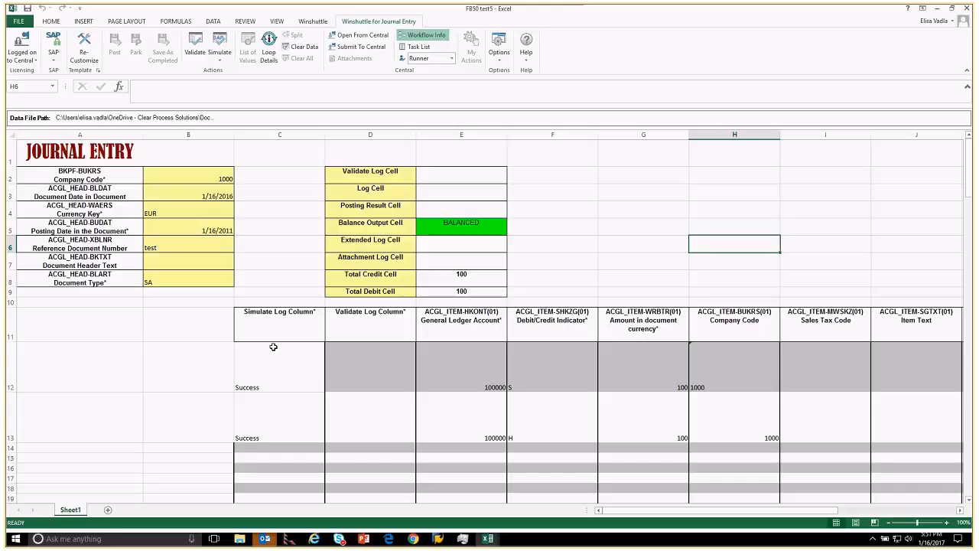
mouse_move(277, 347)
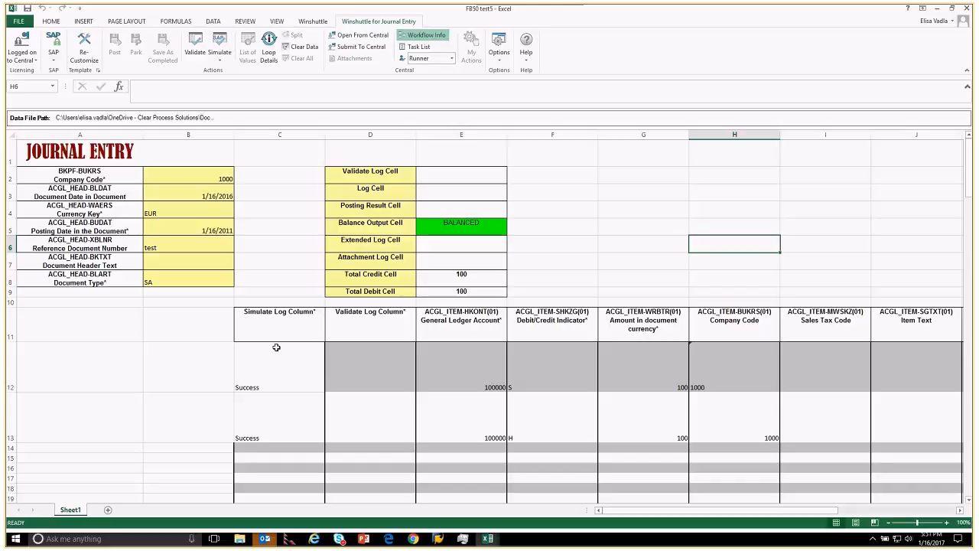
mouse_move(359, 46)
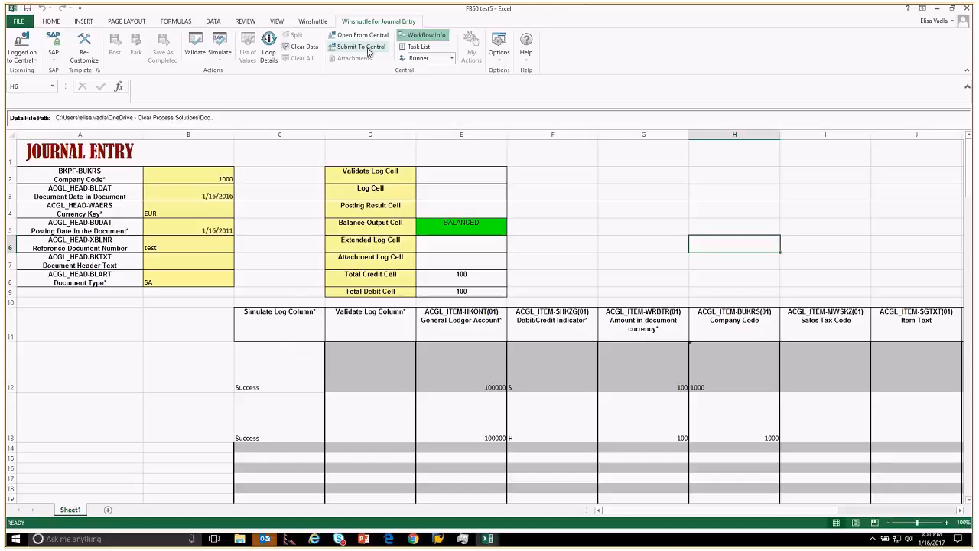
- Submit FB50 test5 to Central without supporting documents and dismiss the success notice
click(360, 47)
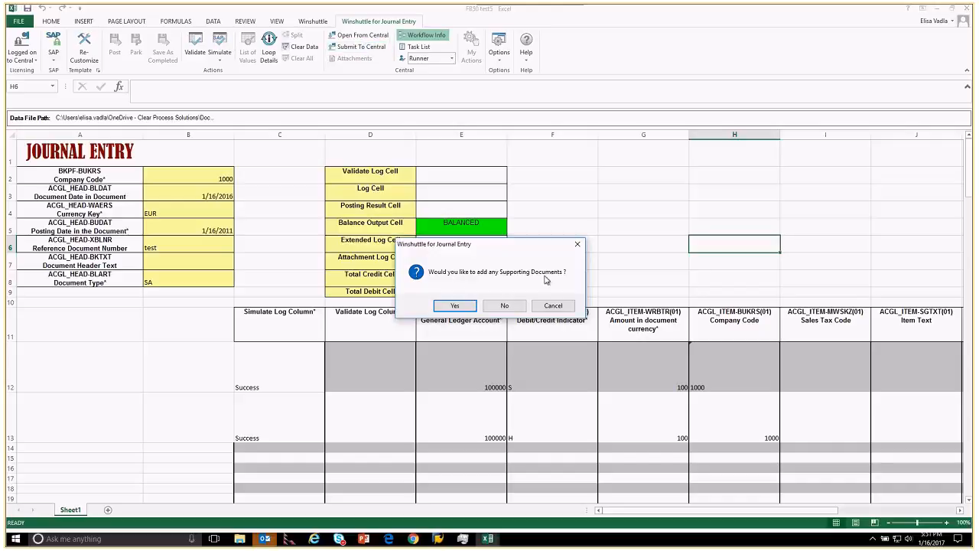
mouse_move(557, 281)
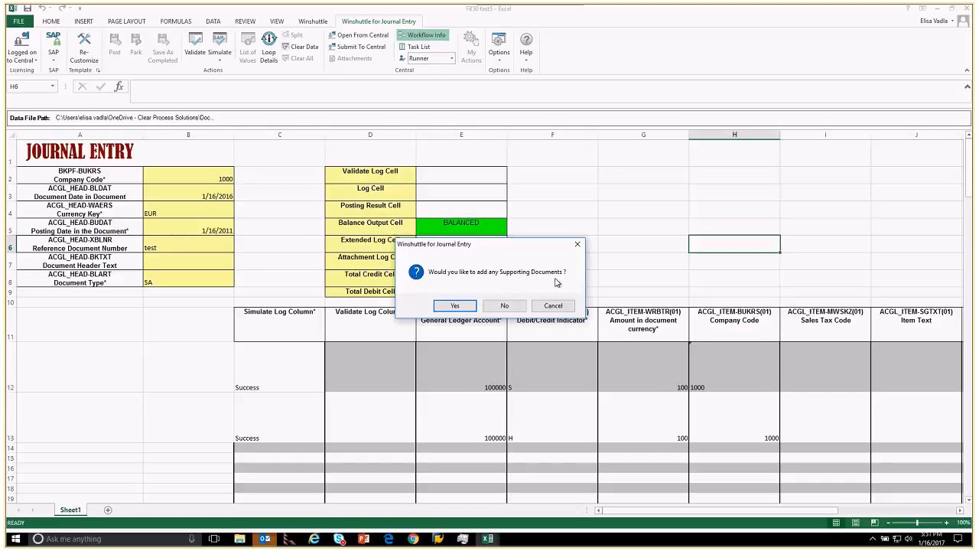
click(504, 305)
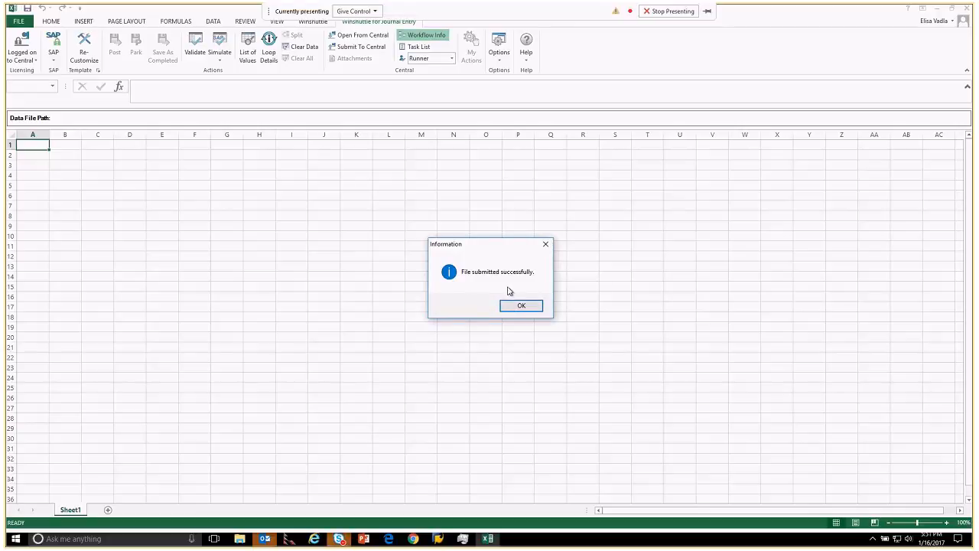
click(521, 305)
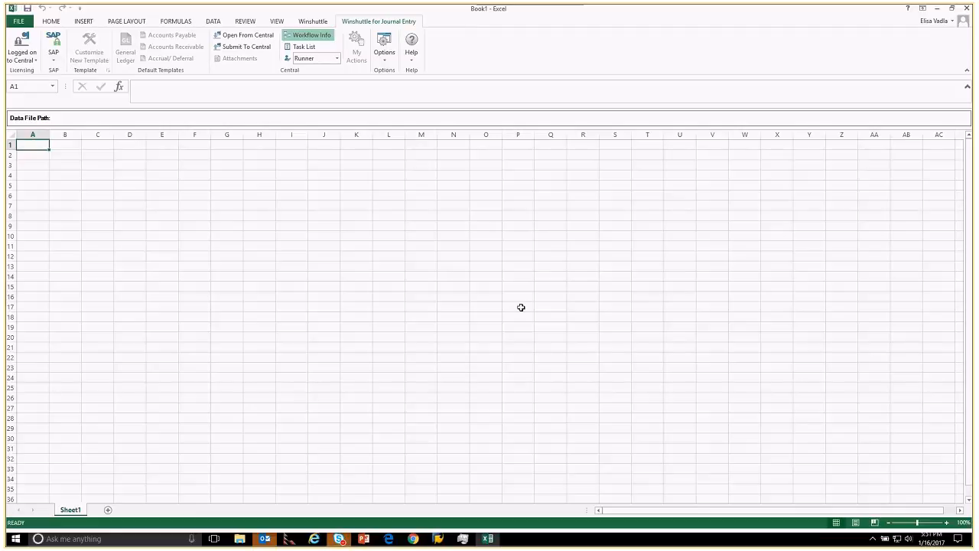
mouse_move(424, 222)
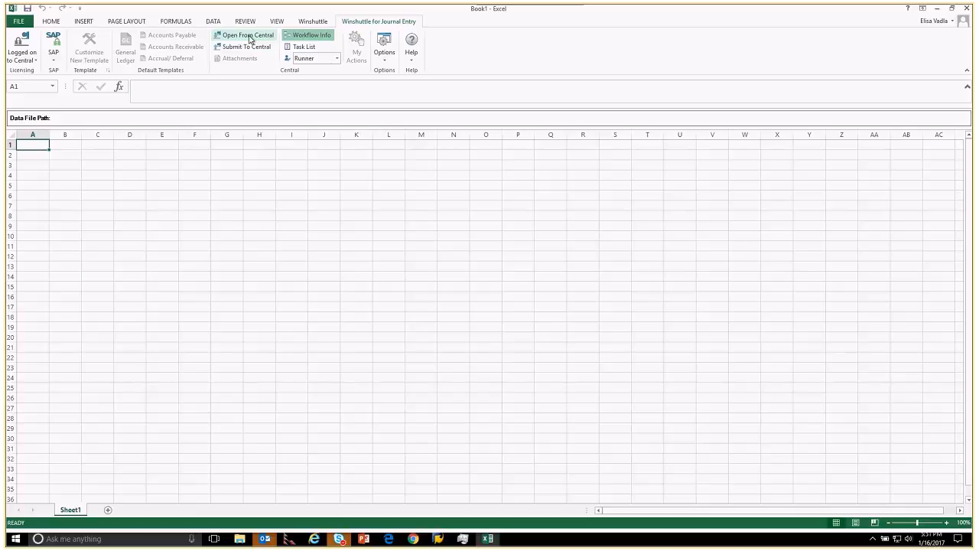
- Reopen FB50 test5.xlsx from Central's JE Data Files library
click(245, 35)
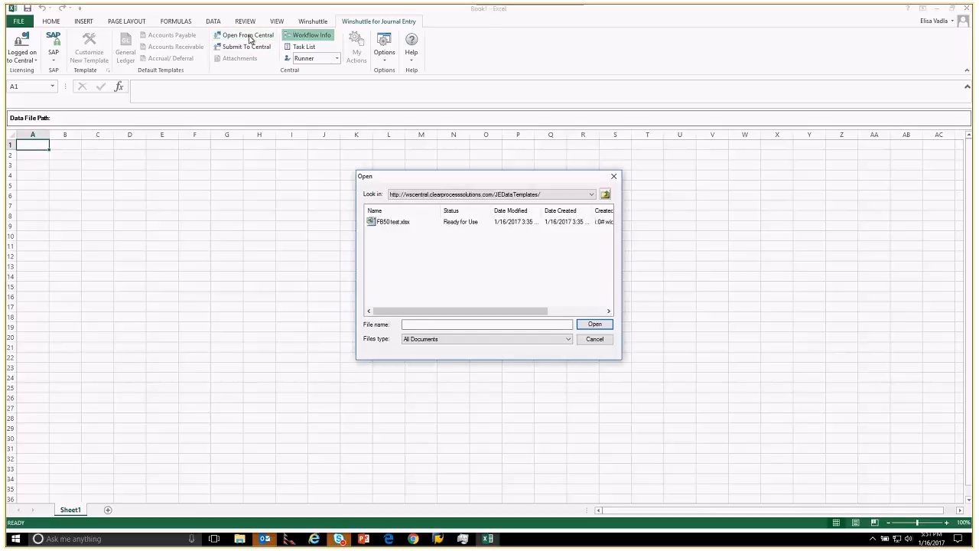
mouse_move(298, 58)
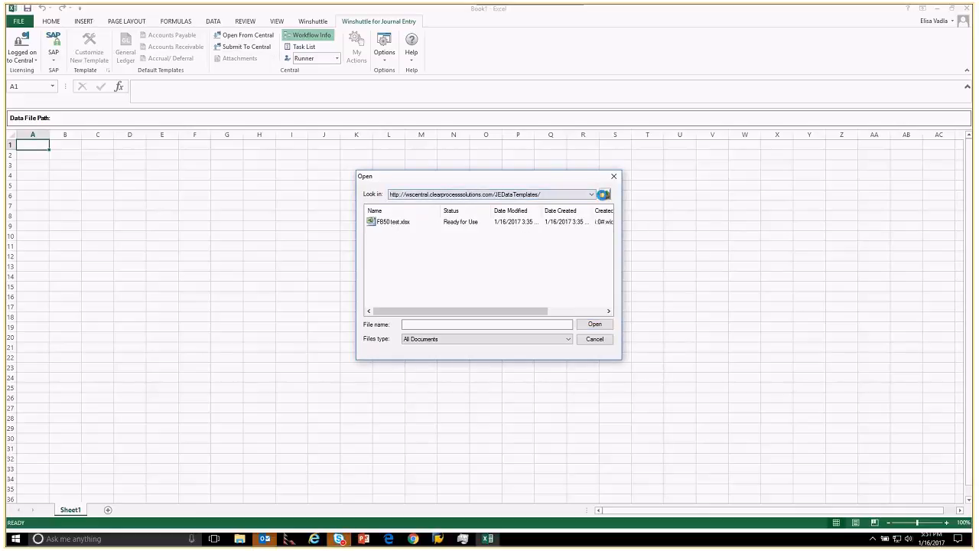
click(604, 193)
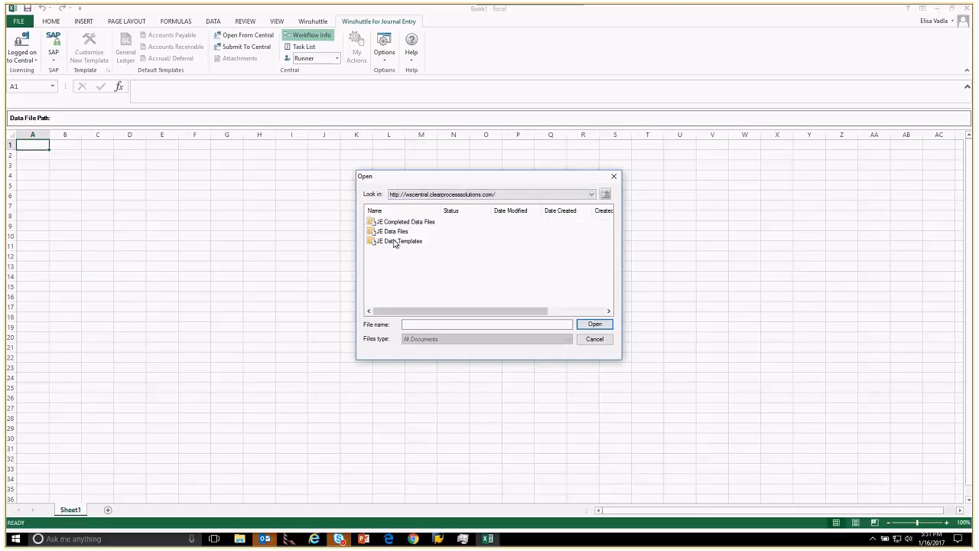
double_click(391, 231)
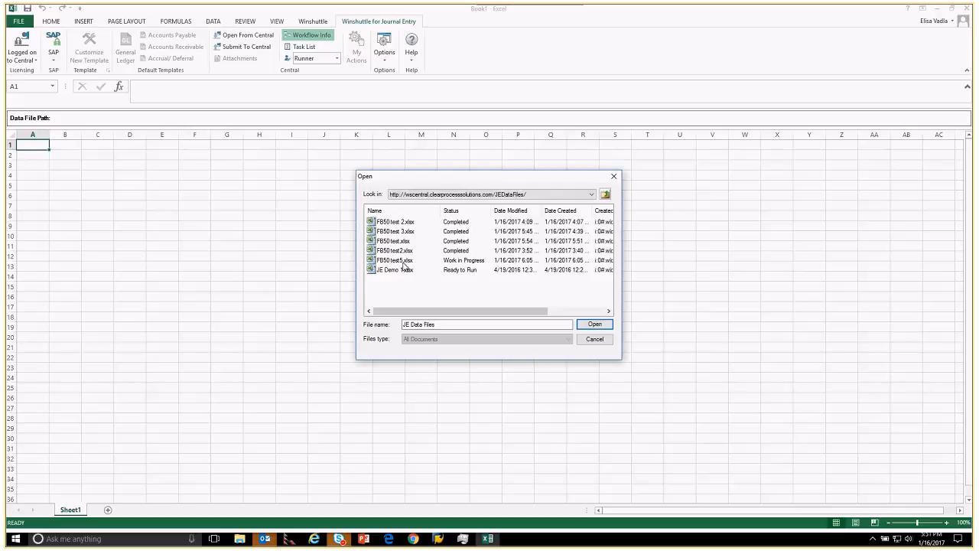
click(394, 260)
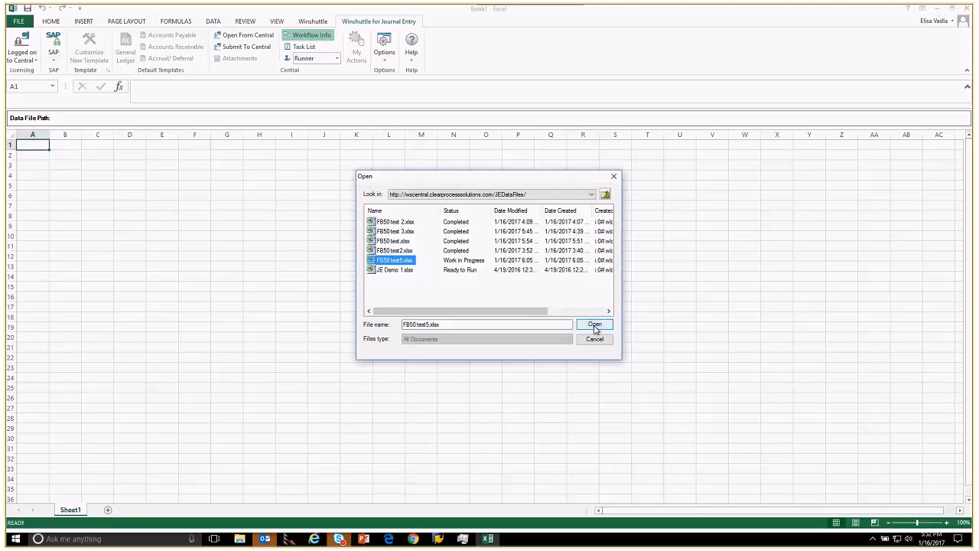
click(595, 325)
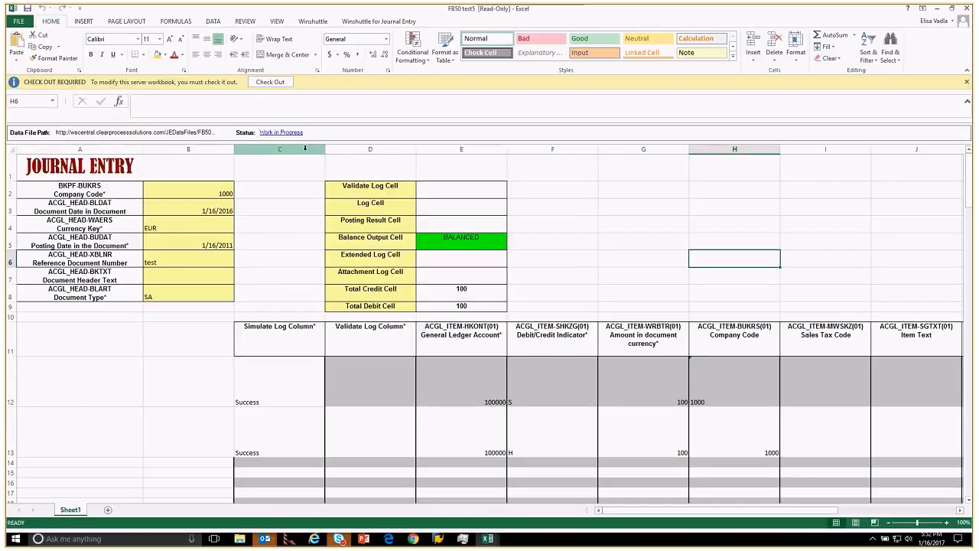
click(379, 21)
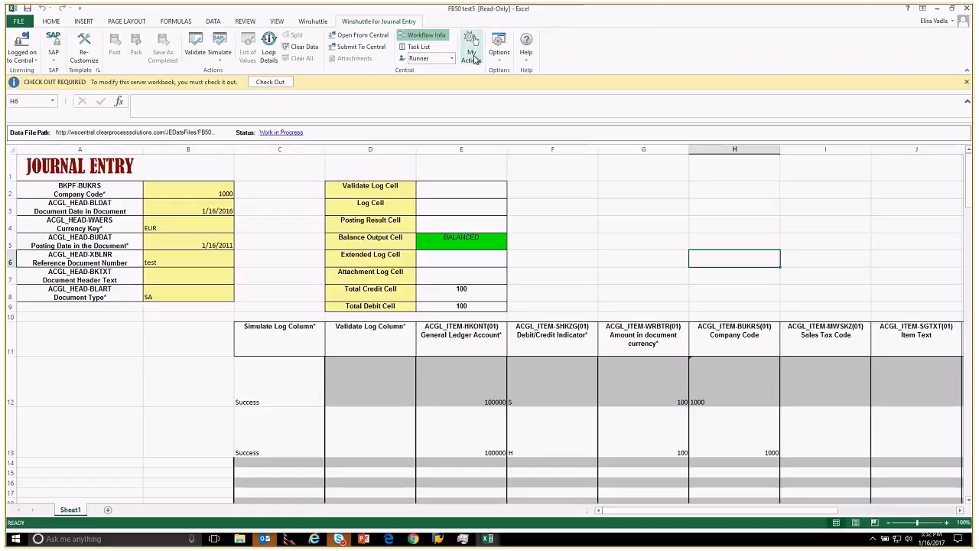
click(472, 42)
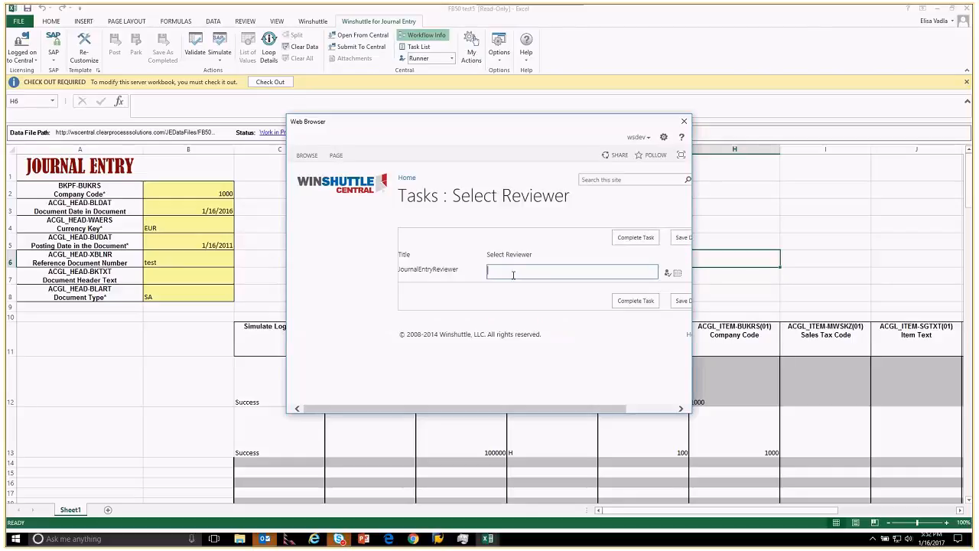
text(elisa)
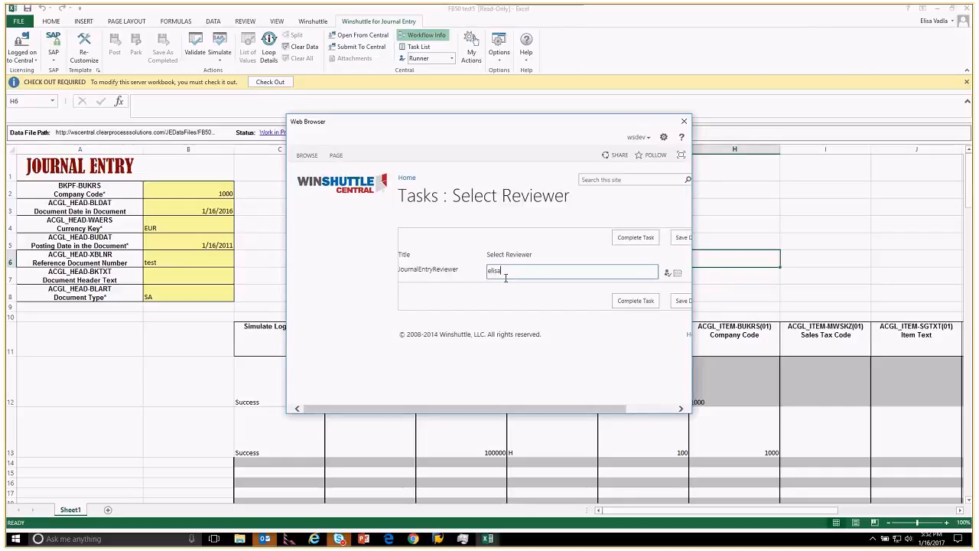
text(.vadl)
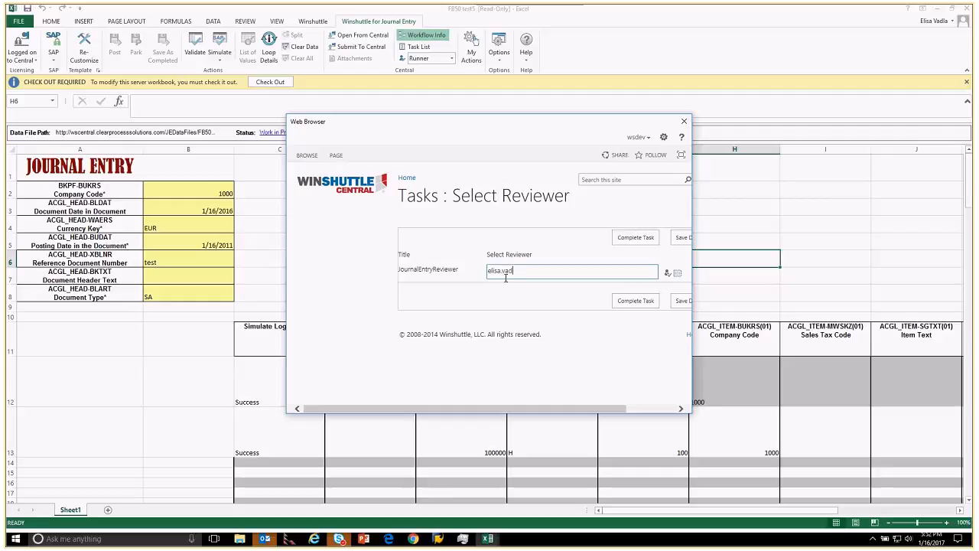
text(la)
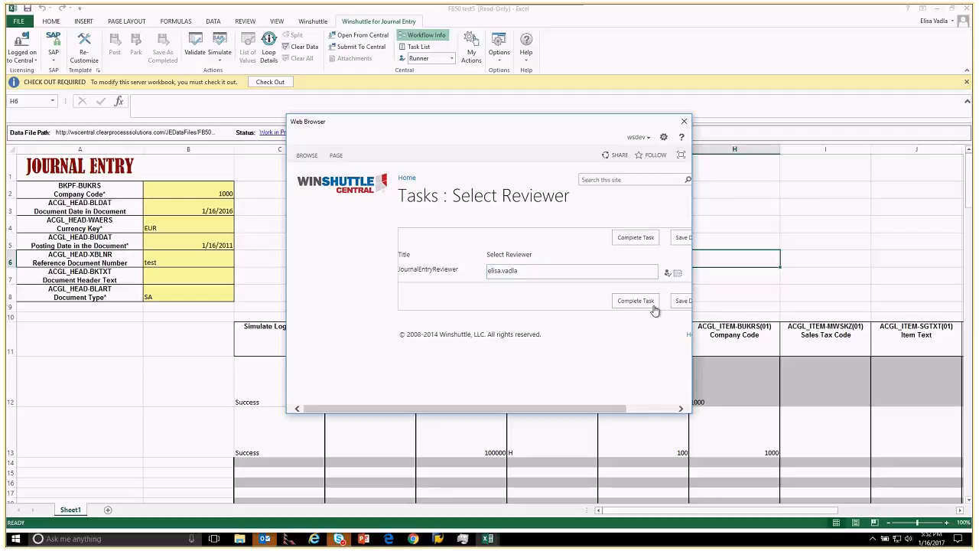
click(636, 300)
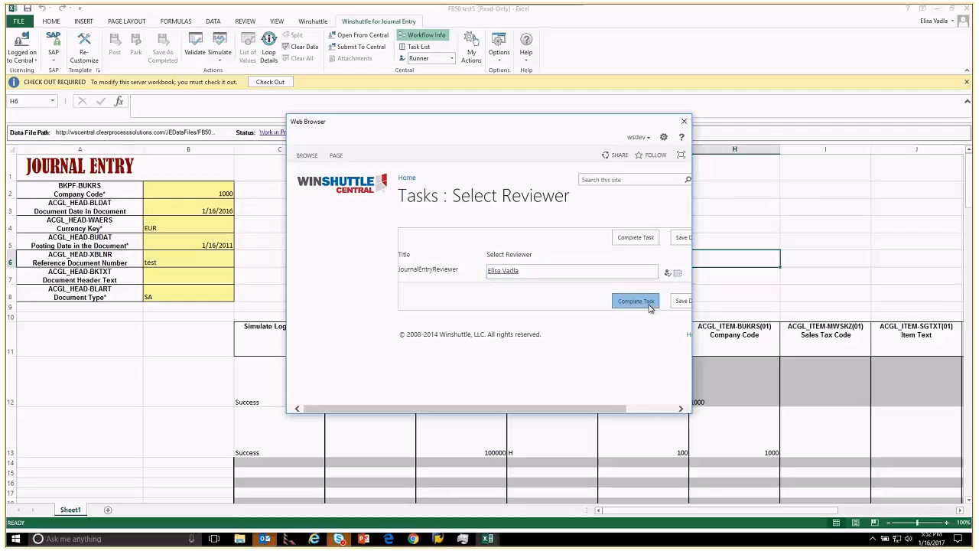
click(636, 301)
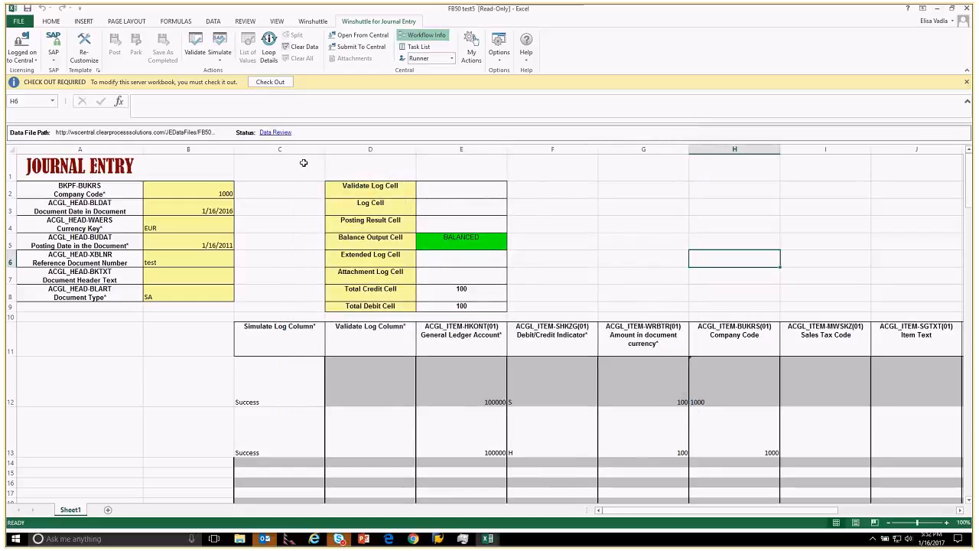
mouse_move(275, 132)
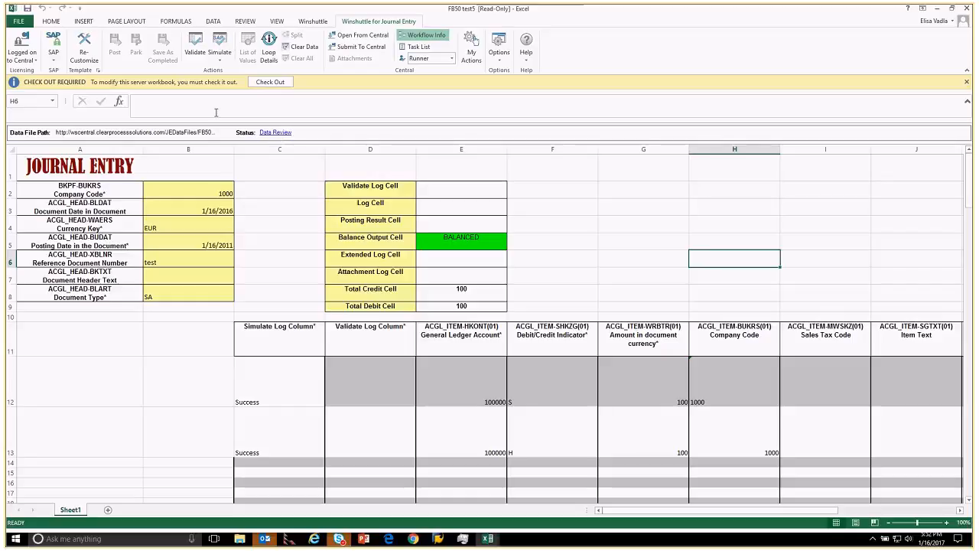
- Approve the Journal Approval task for FB50 test5 with the comment 'looks good'
click(22, 46)
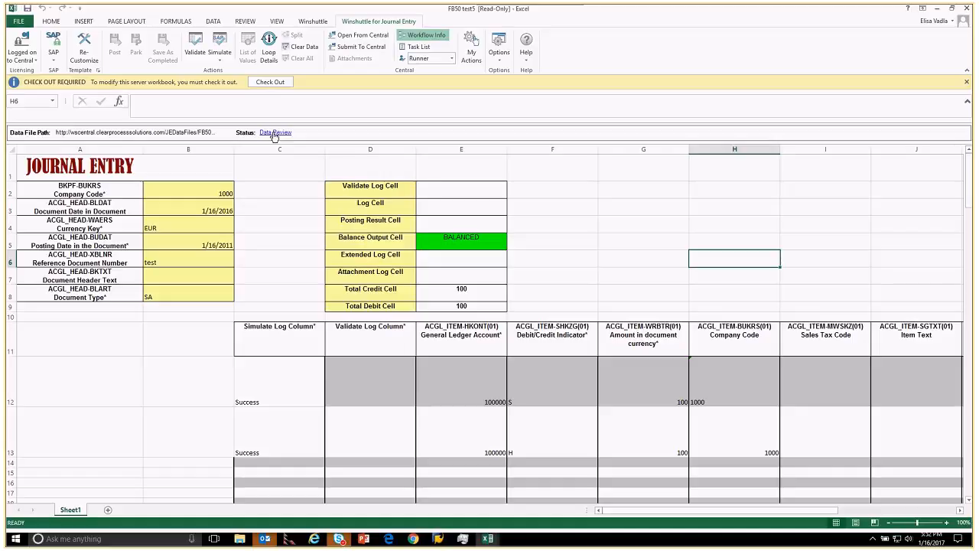
click(274, 132)
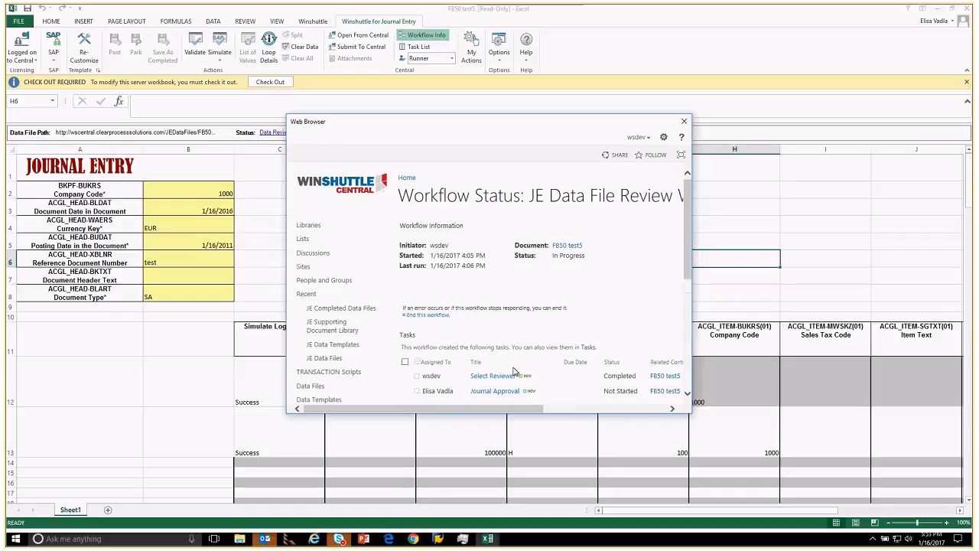
click(494, 391)
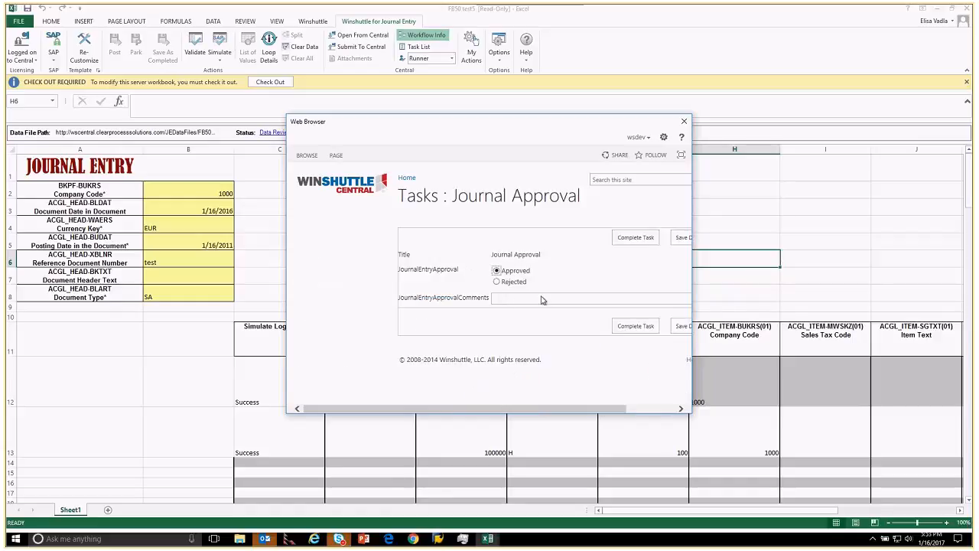
click(535, 299)
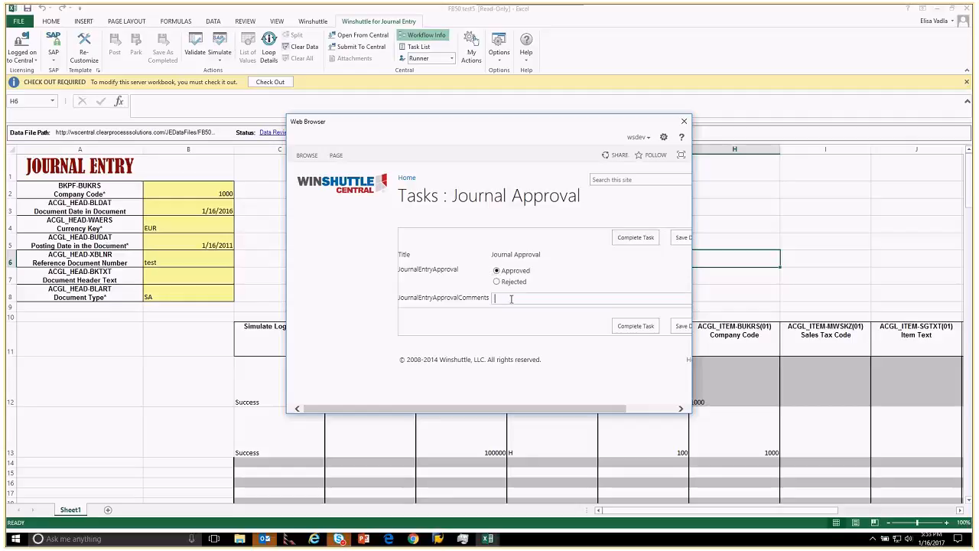
text(looks good)
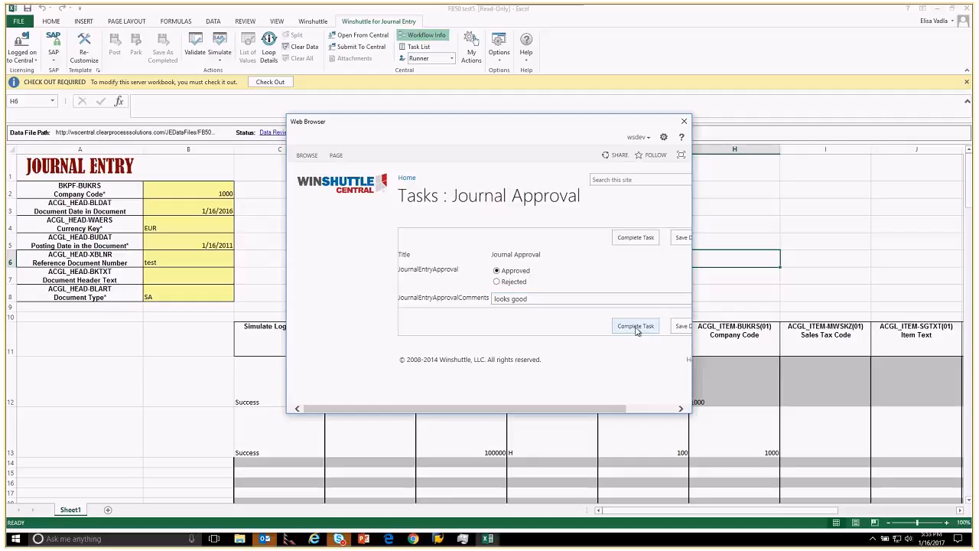
click(635, 325)
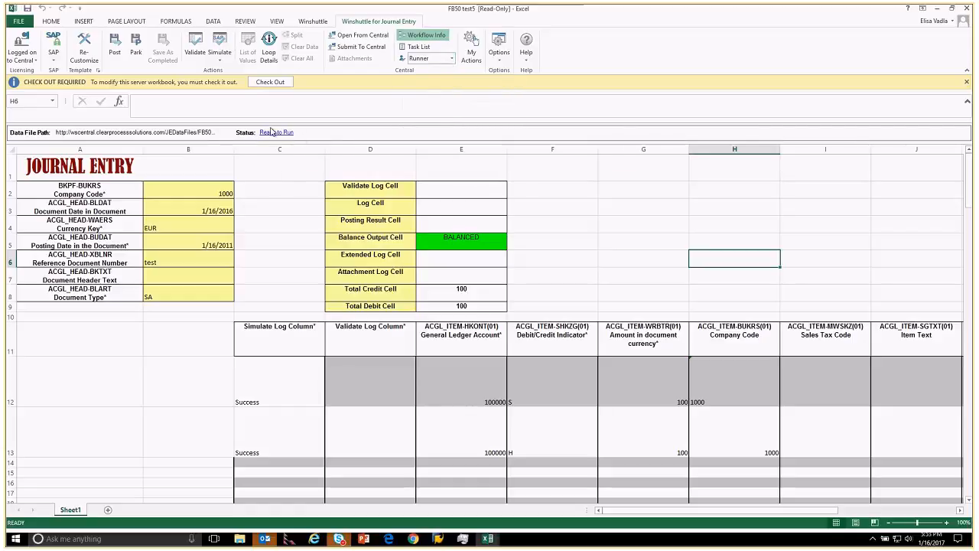
mouse_move(283, 136)
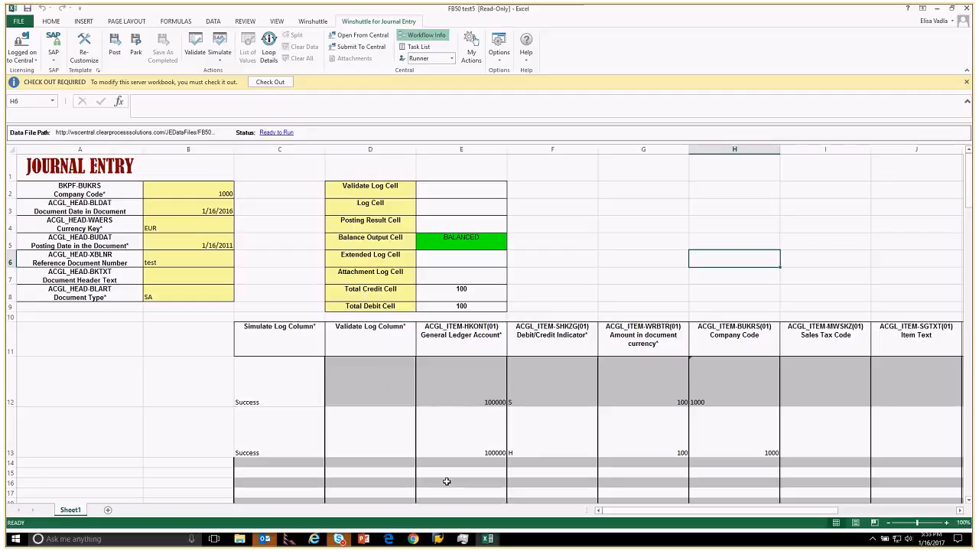
mouse_move(446, 448)
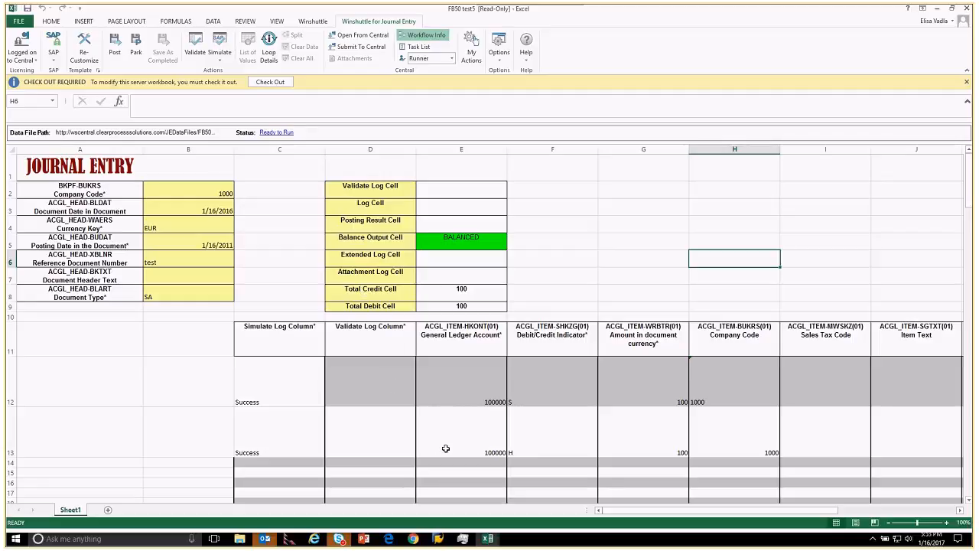
mouse_move(576, 377)
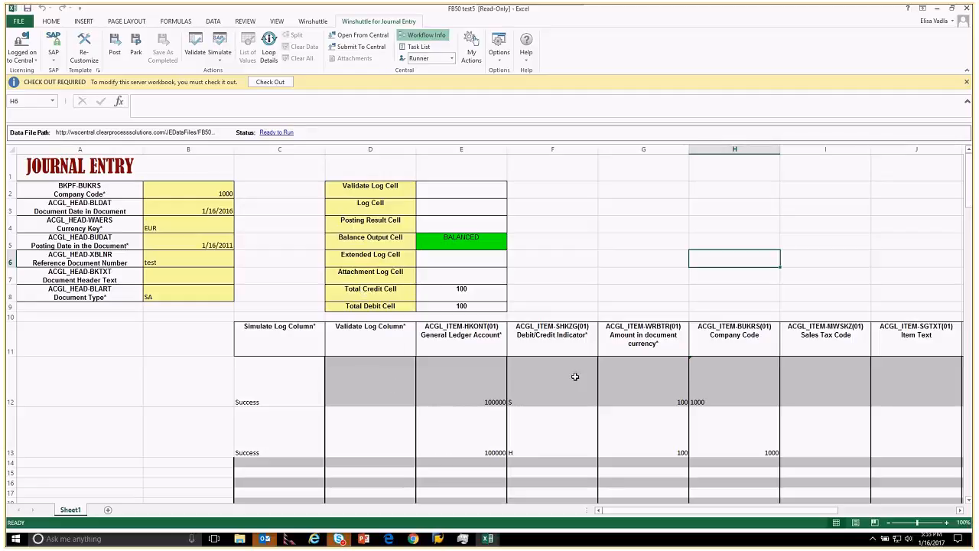
mouse_move(471, 450)
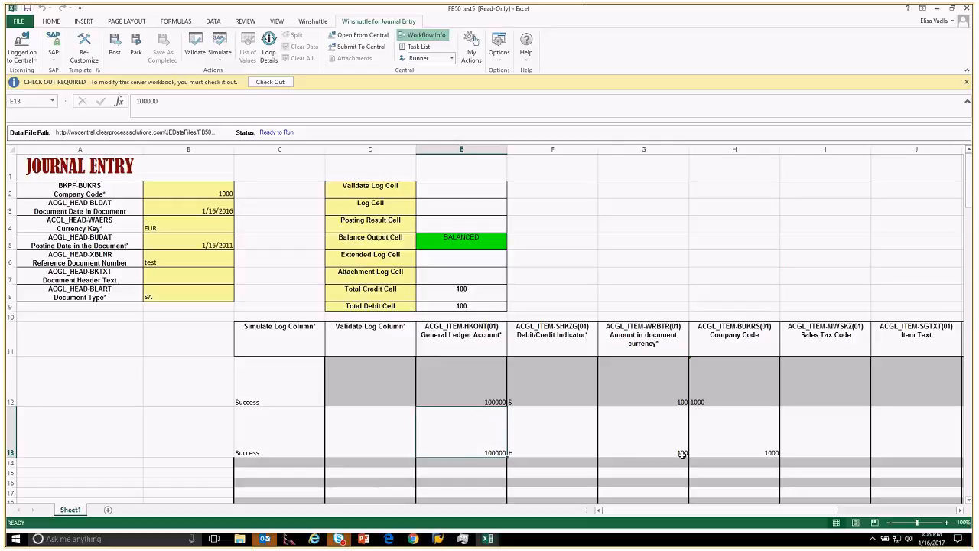
mouse_move(750, 446)
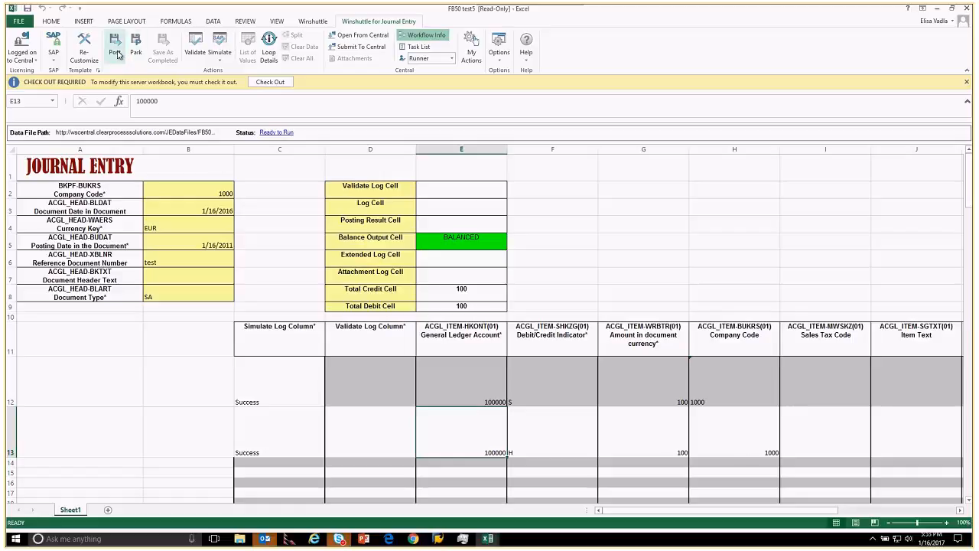
- Post the FB50 test5 entry to SAP, creating document 100002326 in company code 1000
click(115, 42)
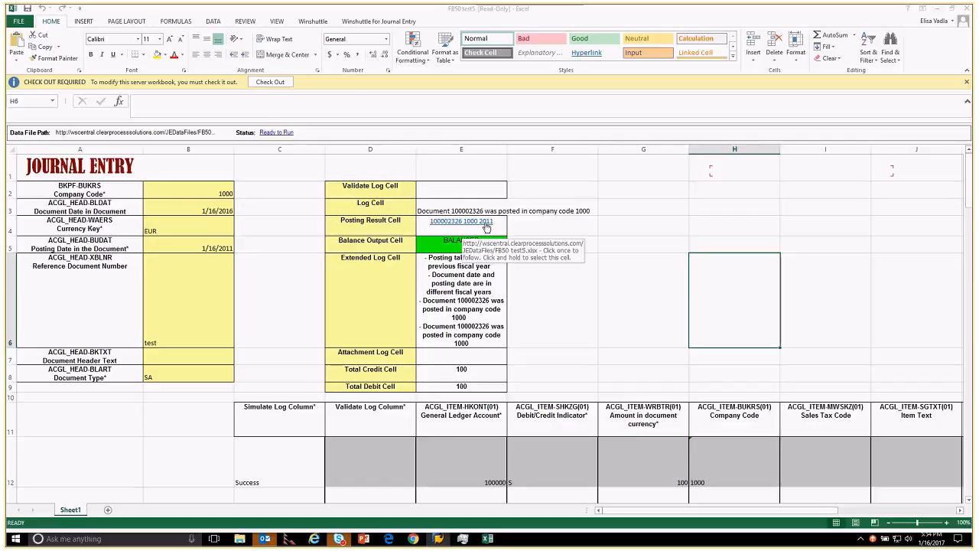
- Complete the Journal Entry Run Executed task in My Actions with status Completed
click(378, 20)
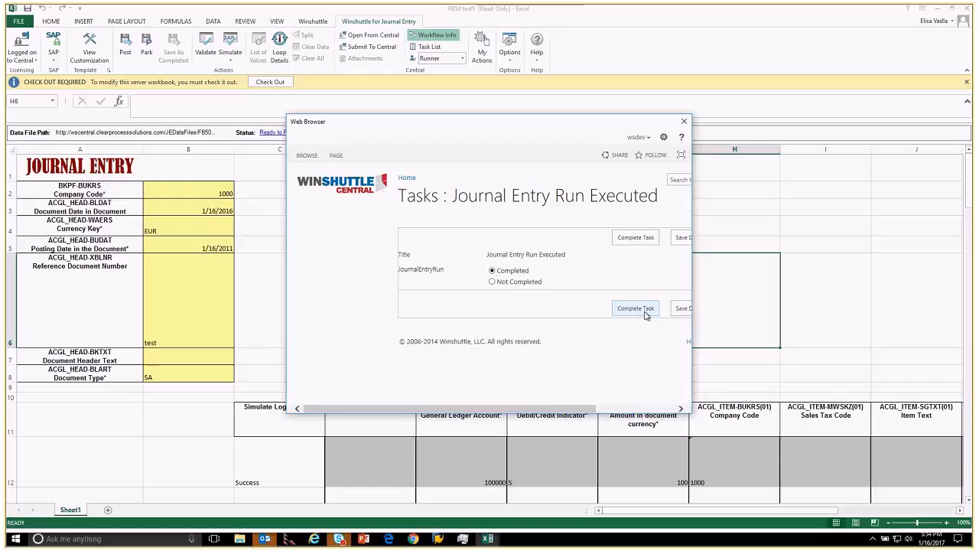
click(635, 308)
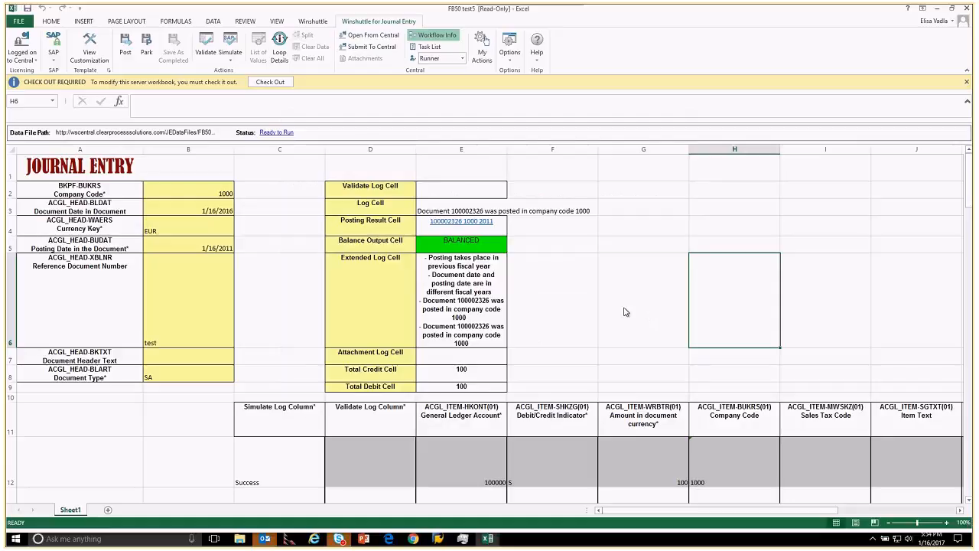